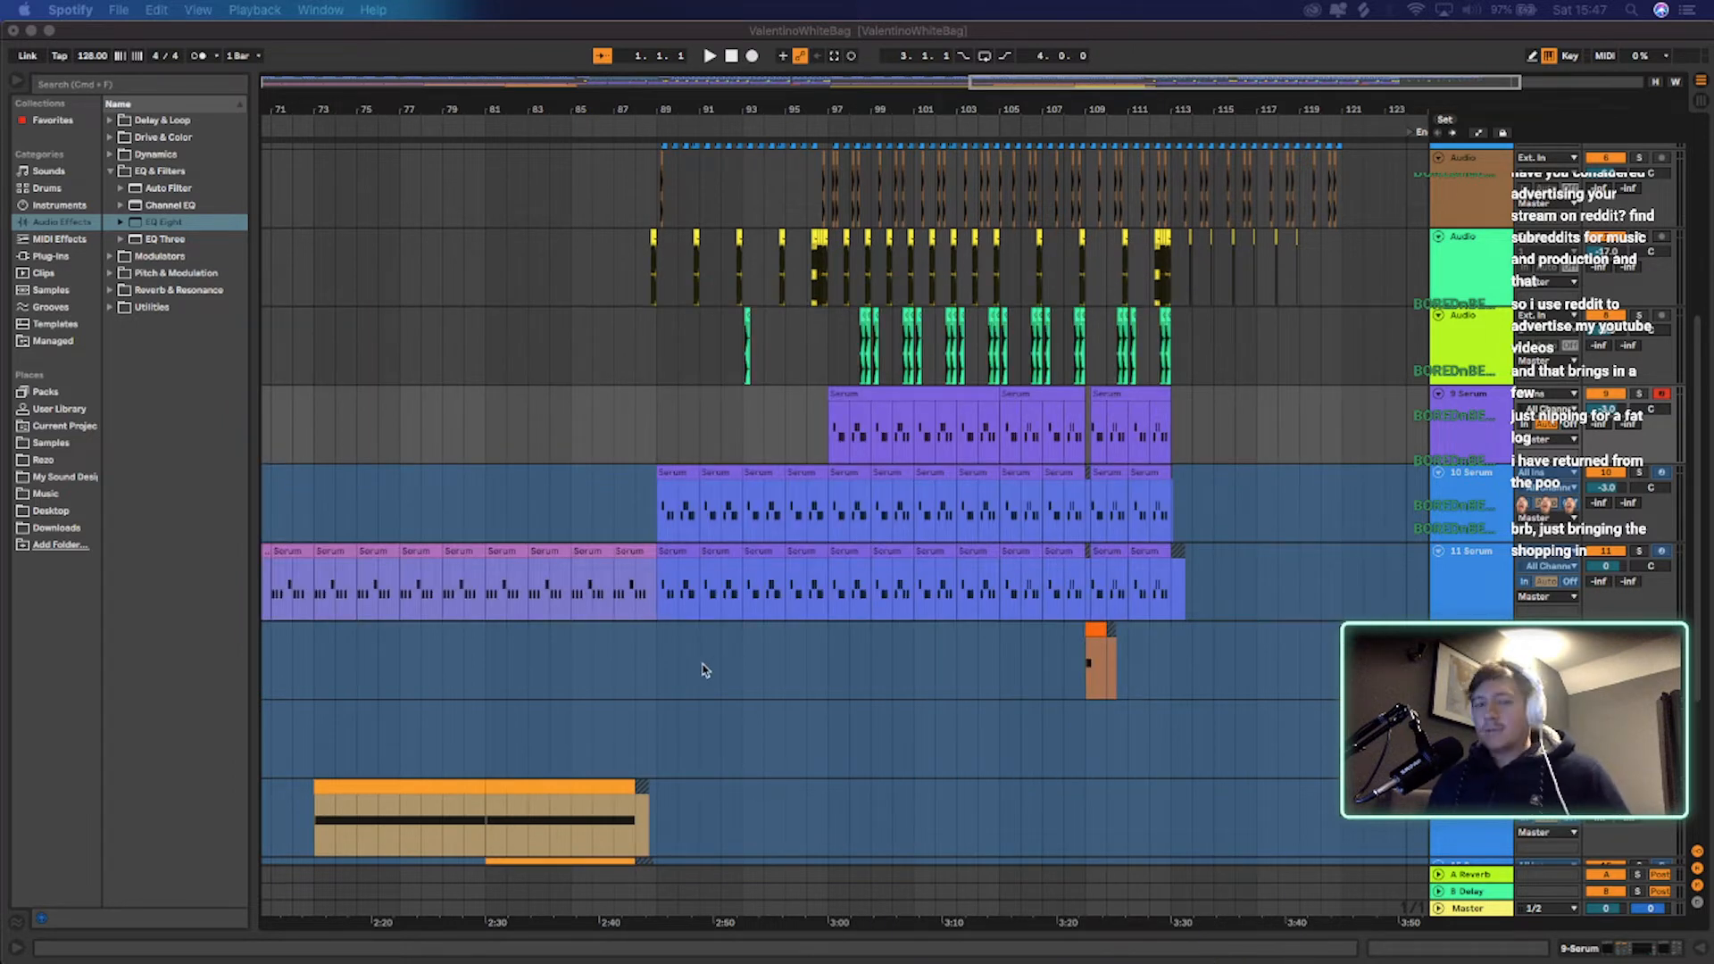
mouse_move(842, 668)
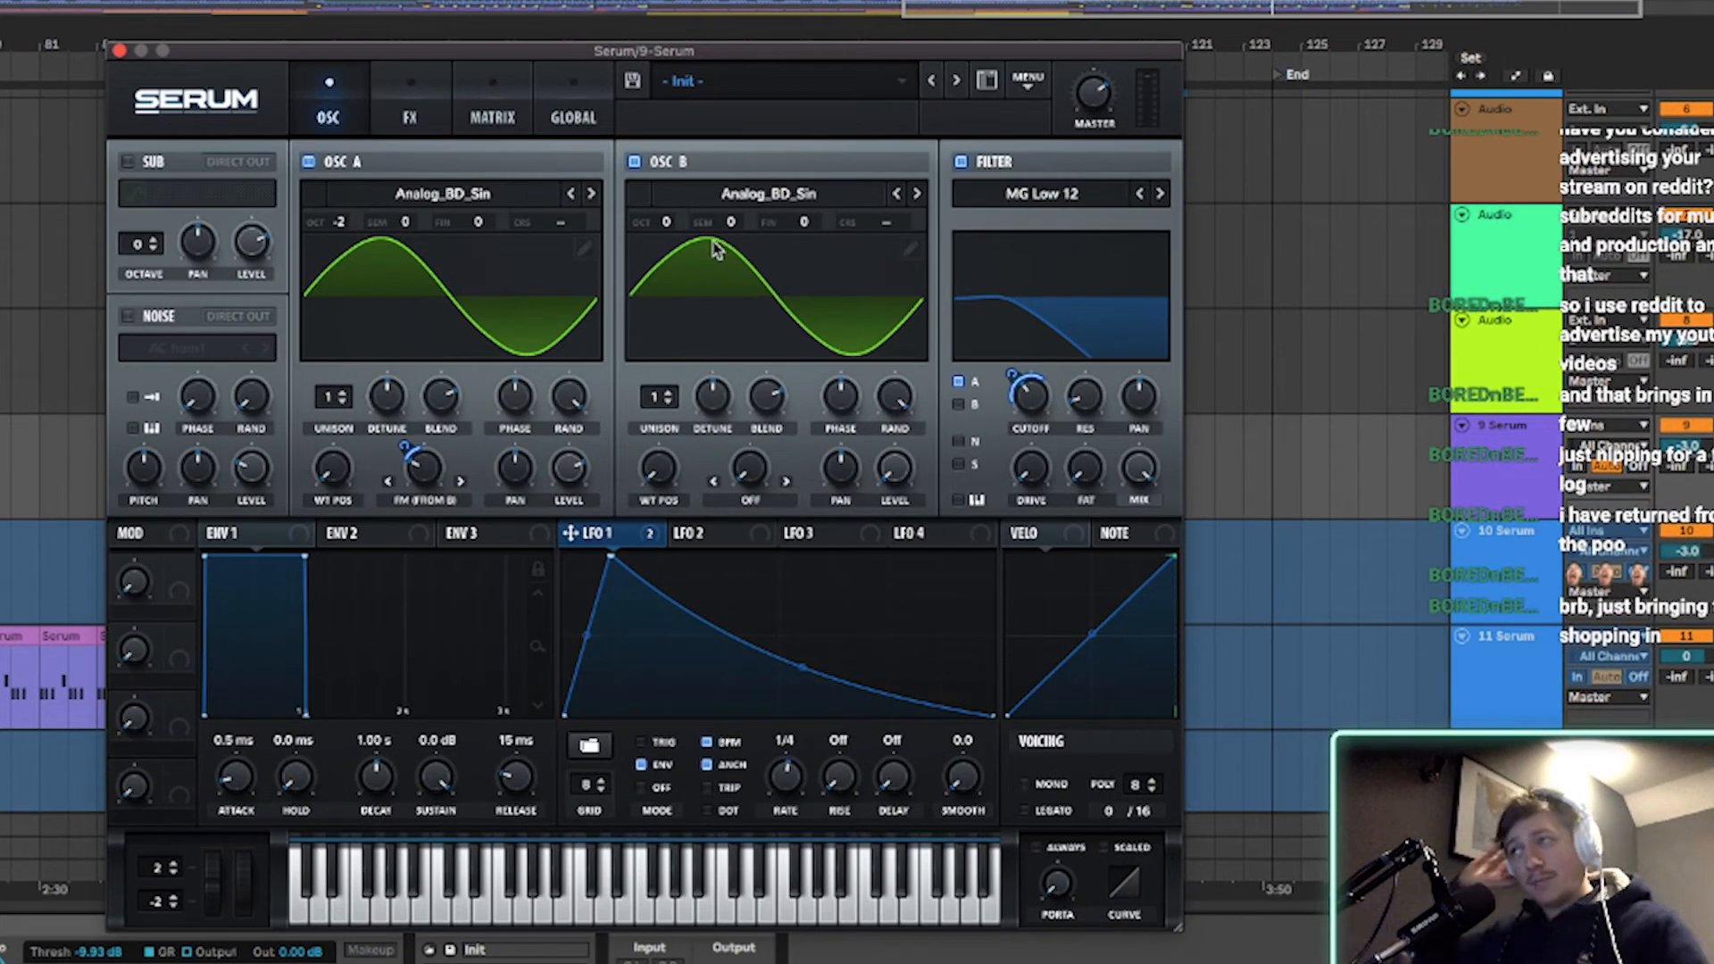
mouse_move(399, 273)
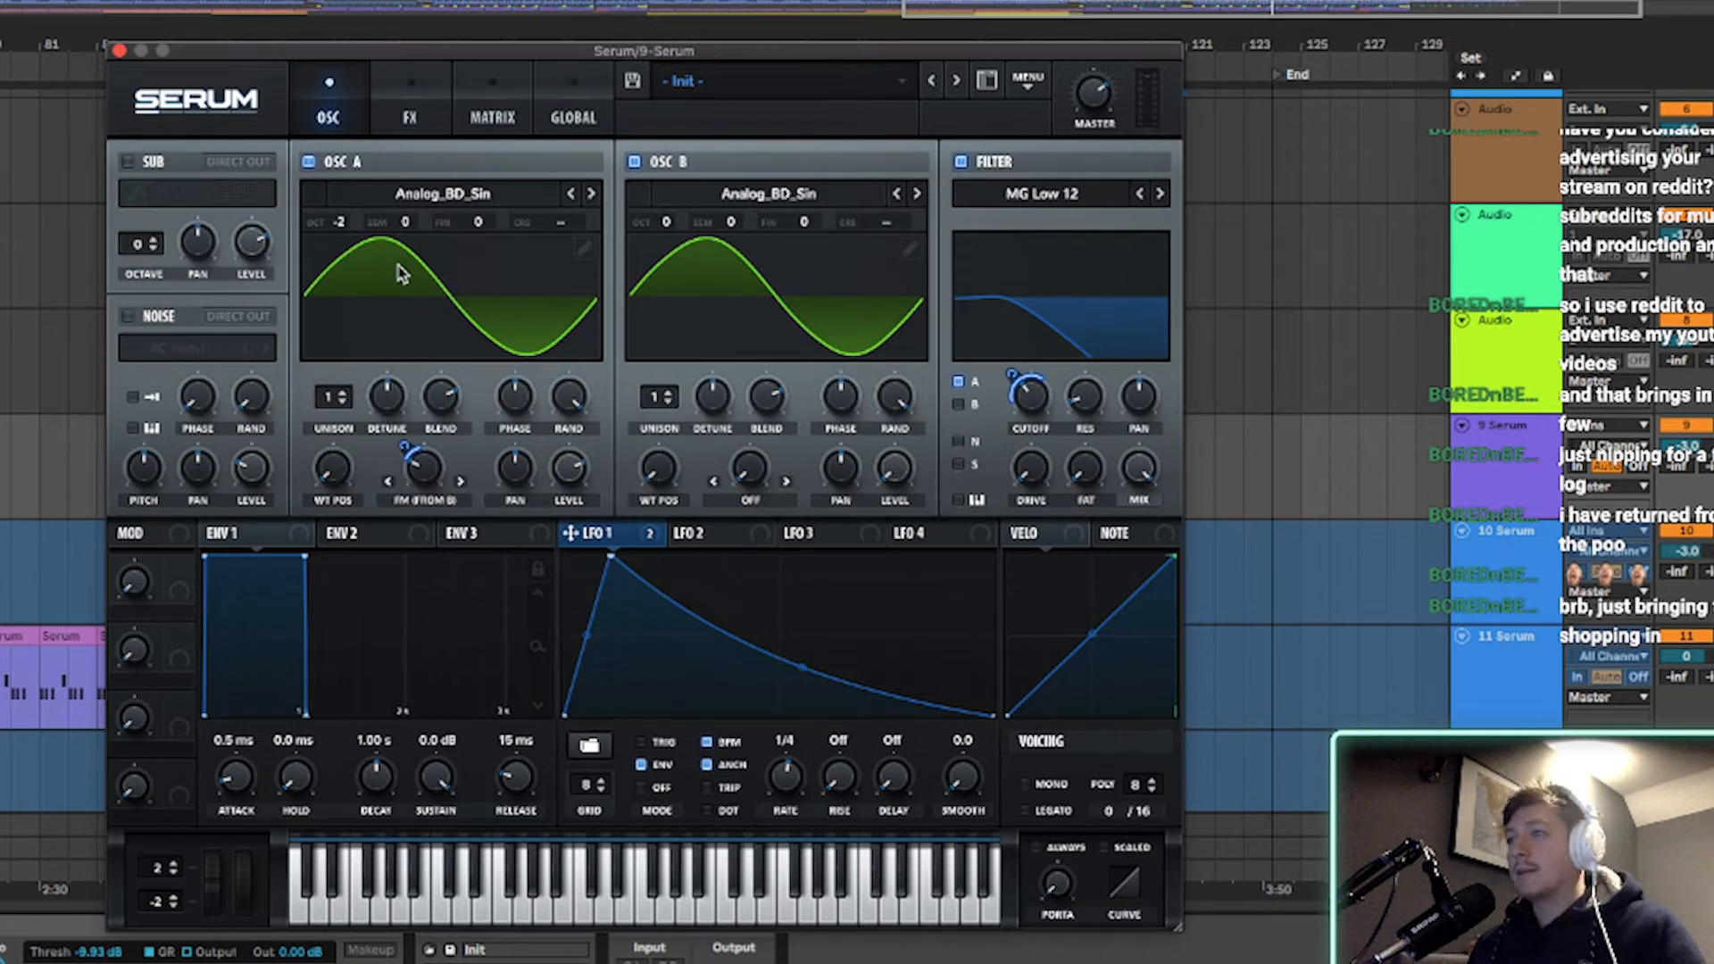
mouse_move(687, 274)
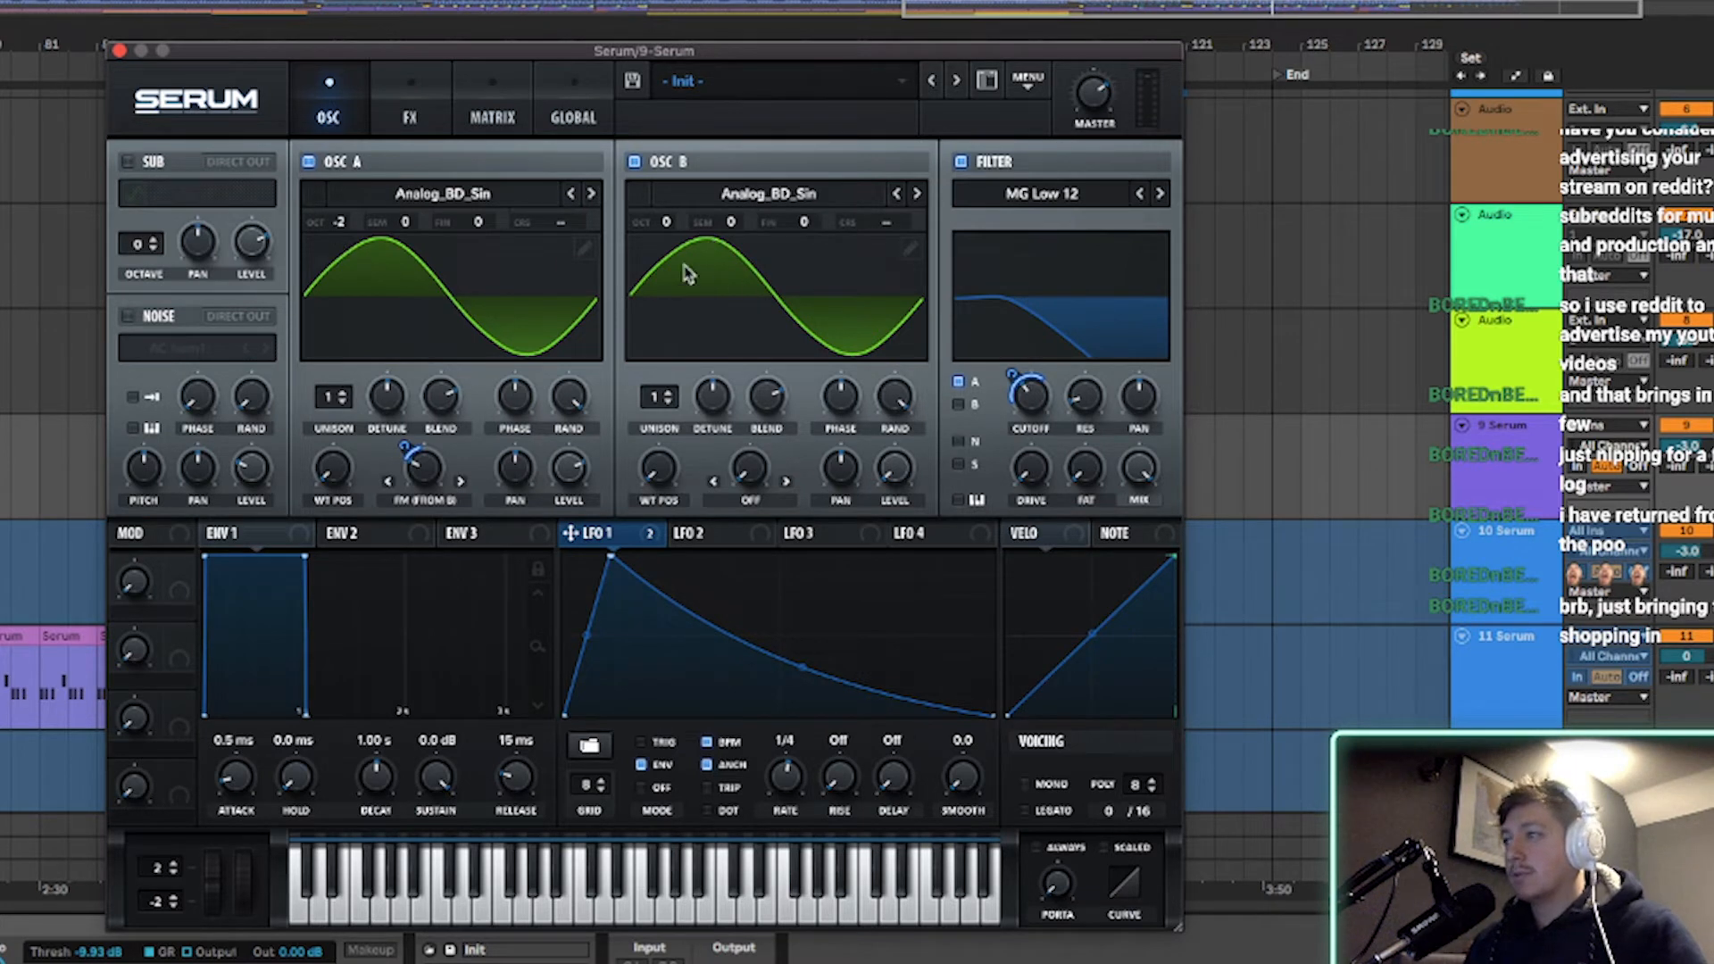
left_click(442, 194)
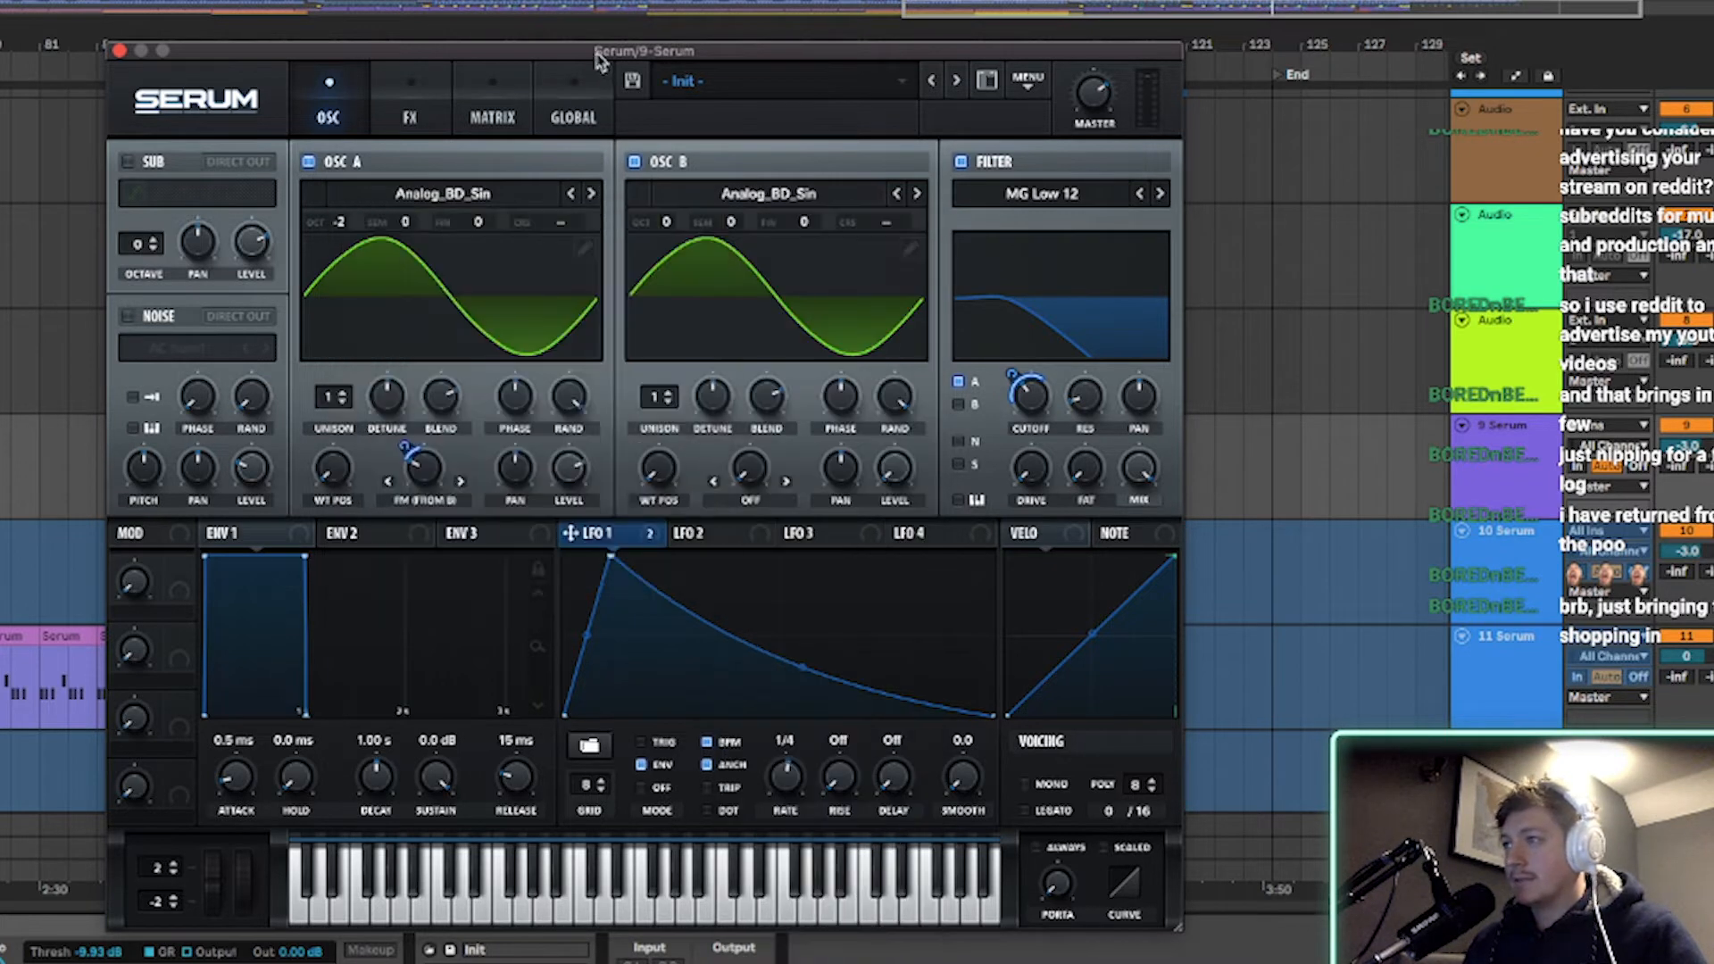
mouse_move(557, 467)
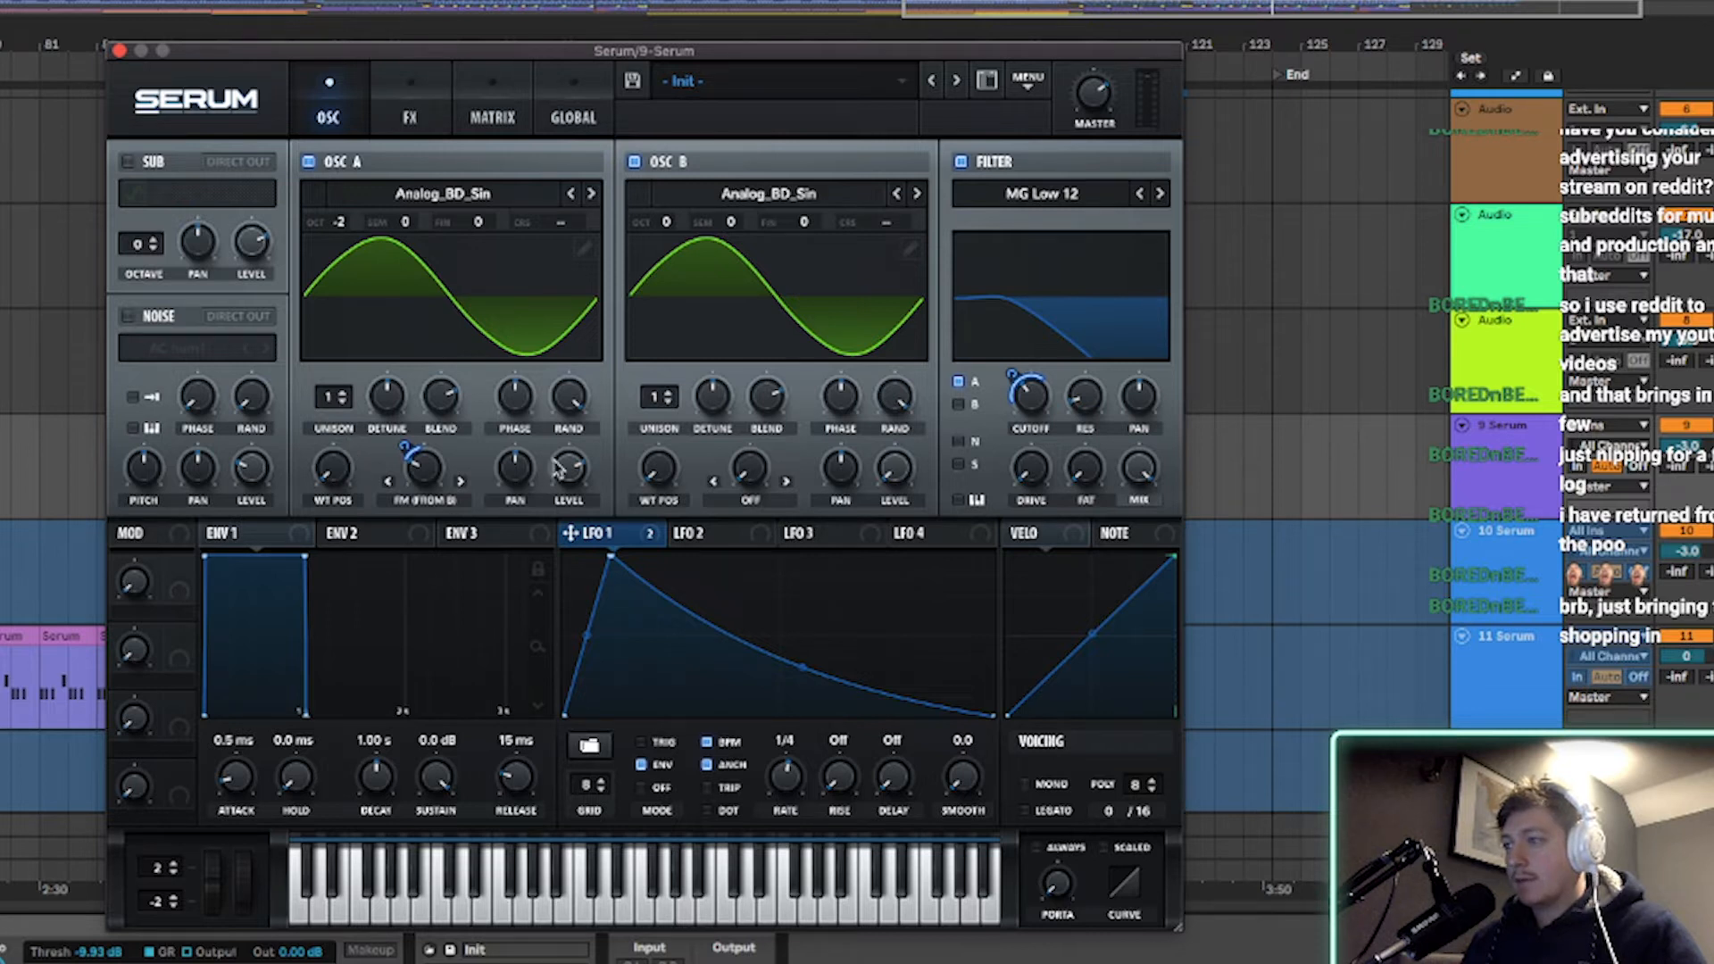
mouse_move(330, 470)
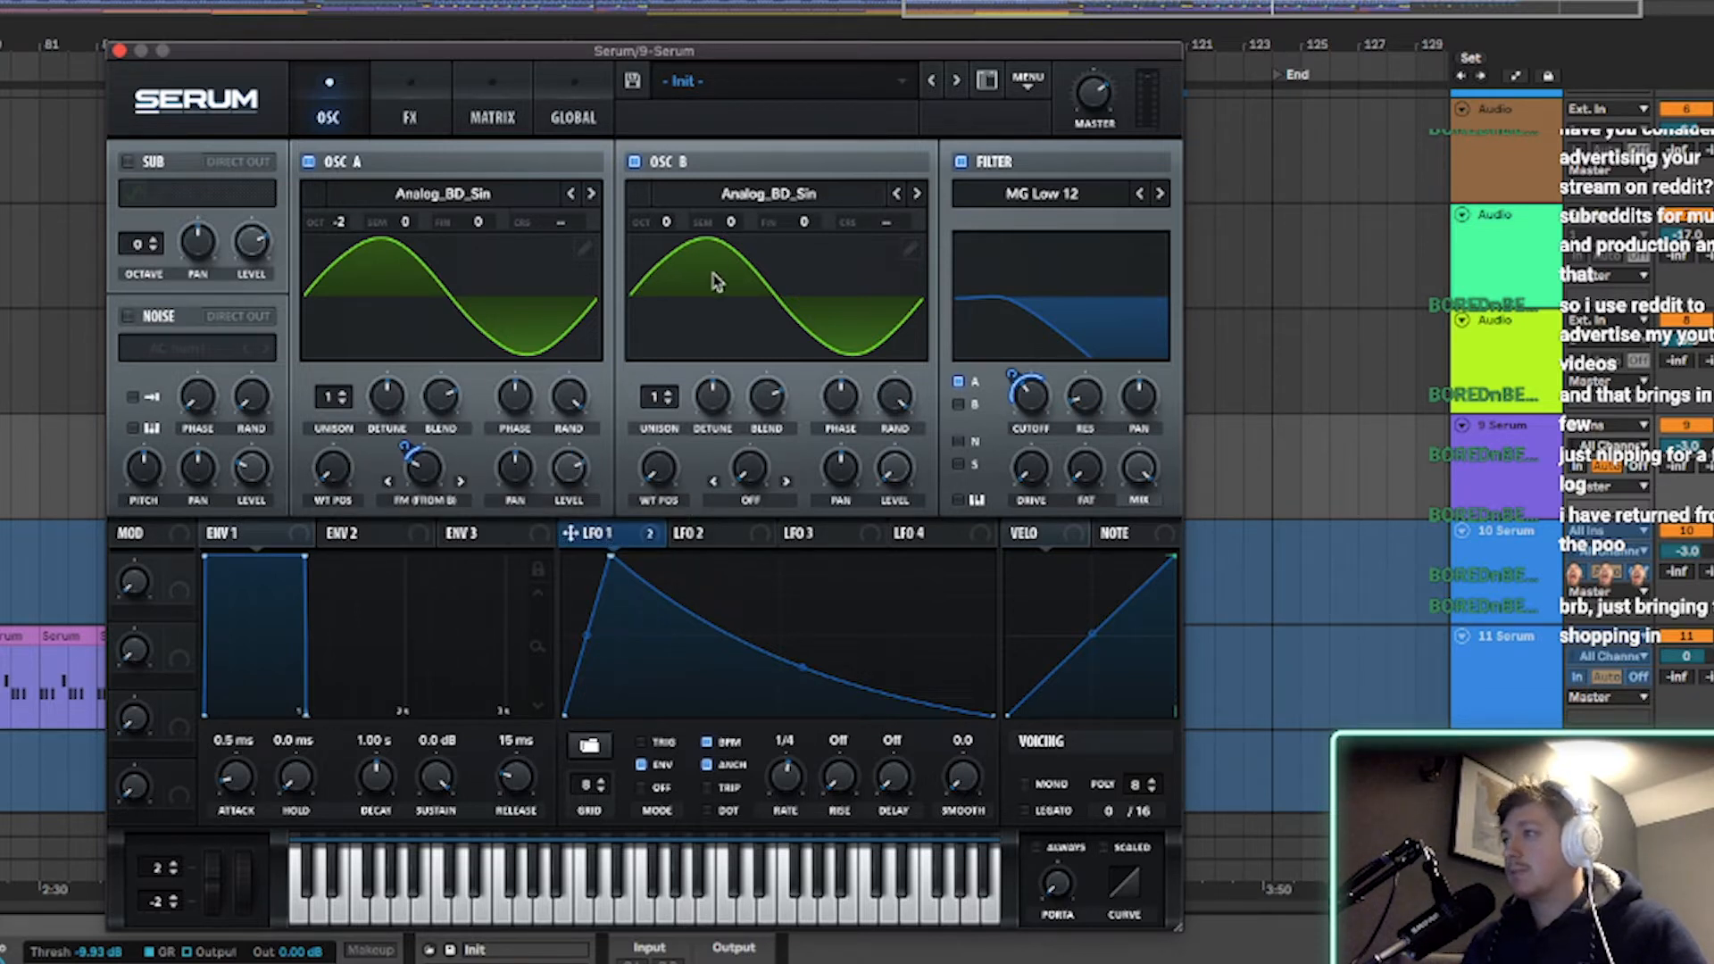
mouse_move(701, 273)
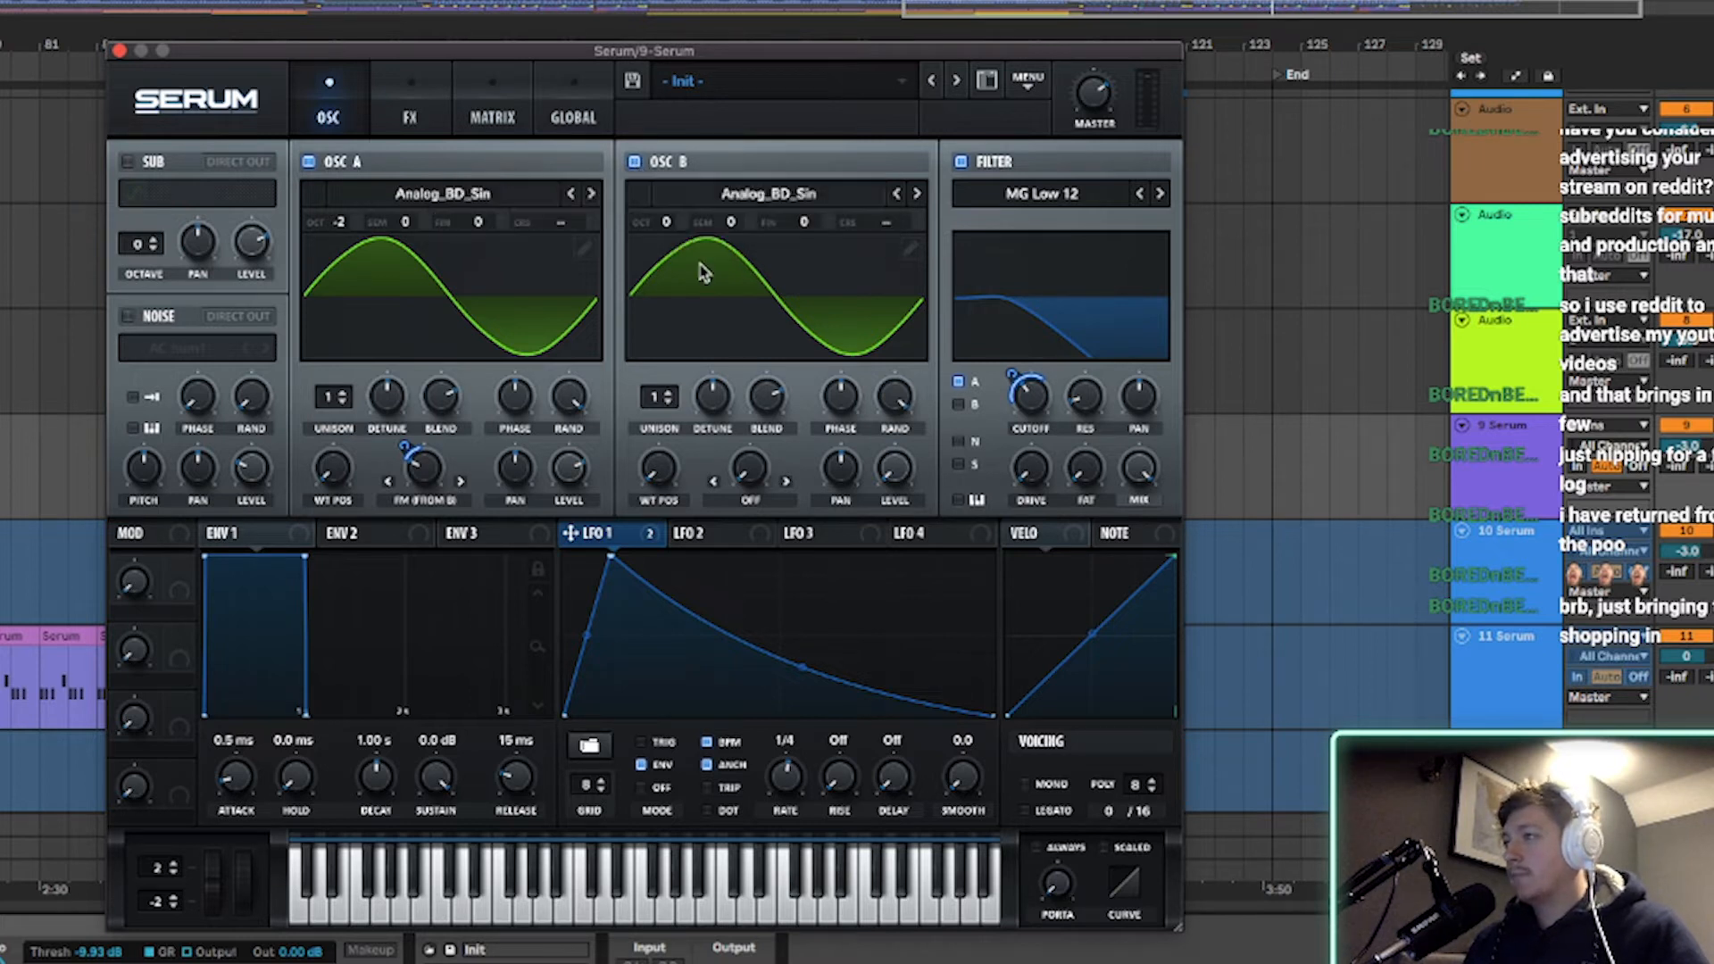
mouse_move(765, 197)
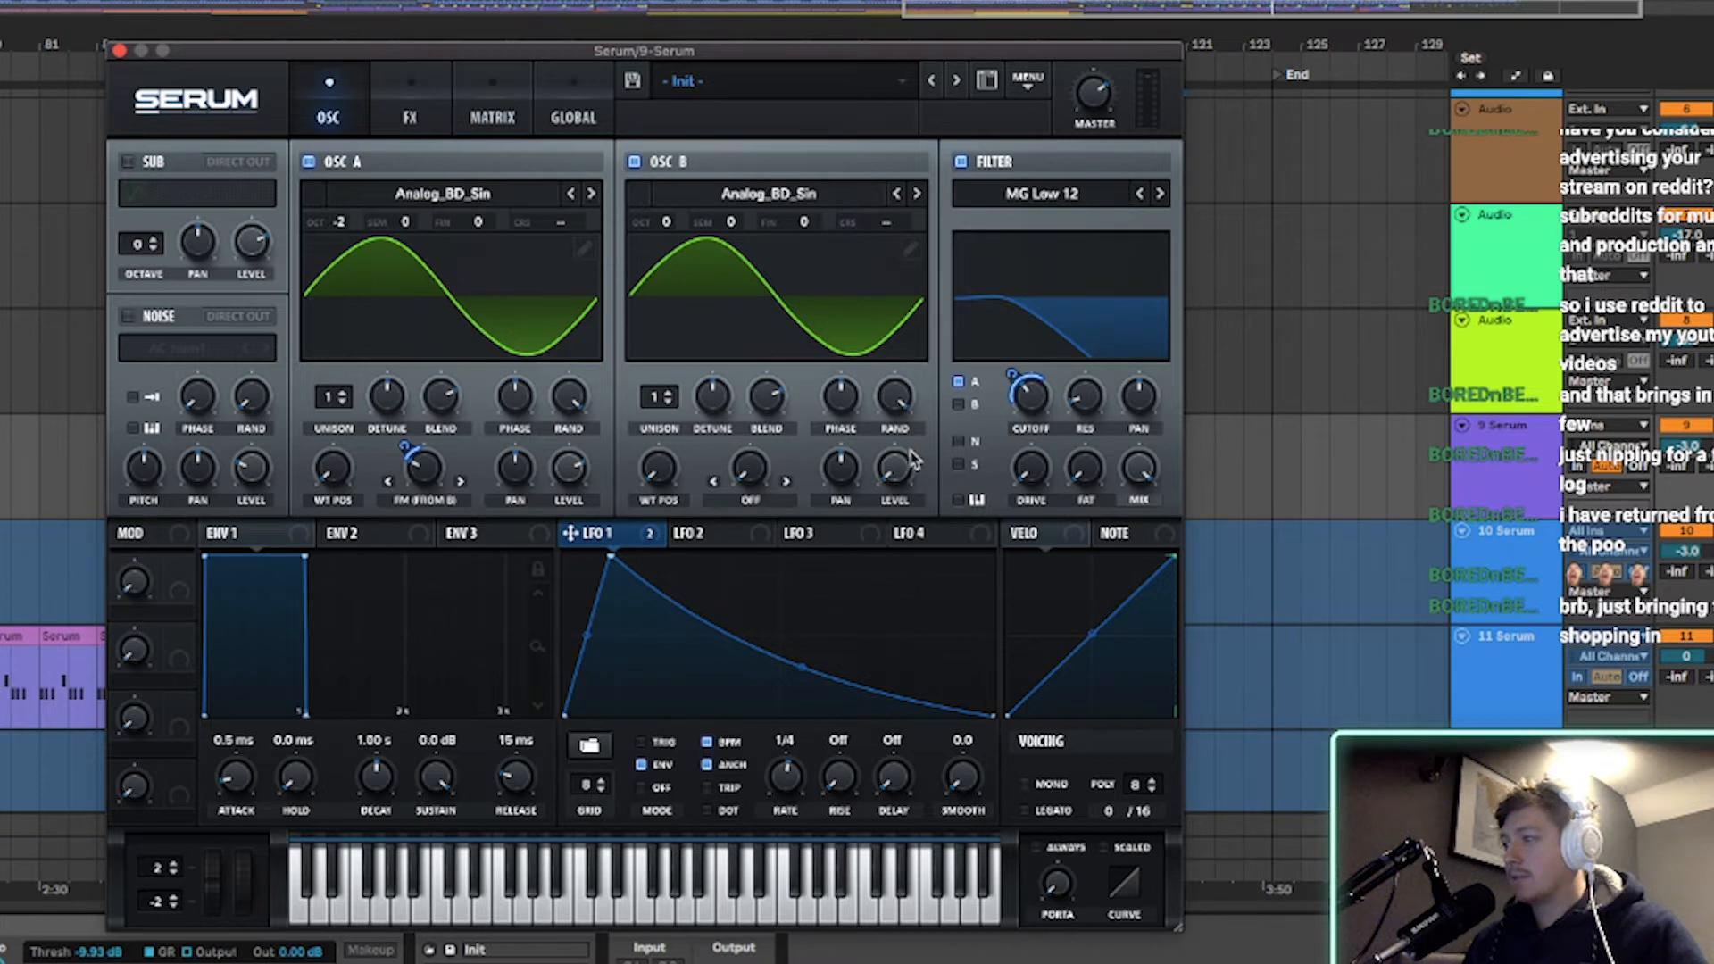
mouse_move(761, 481)
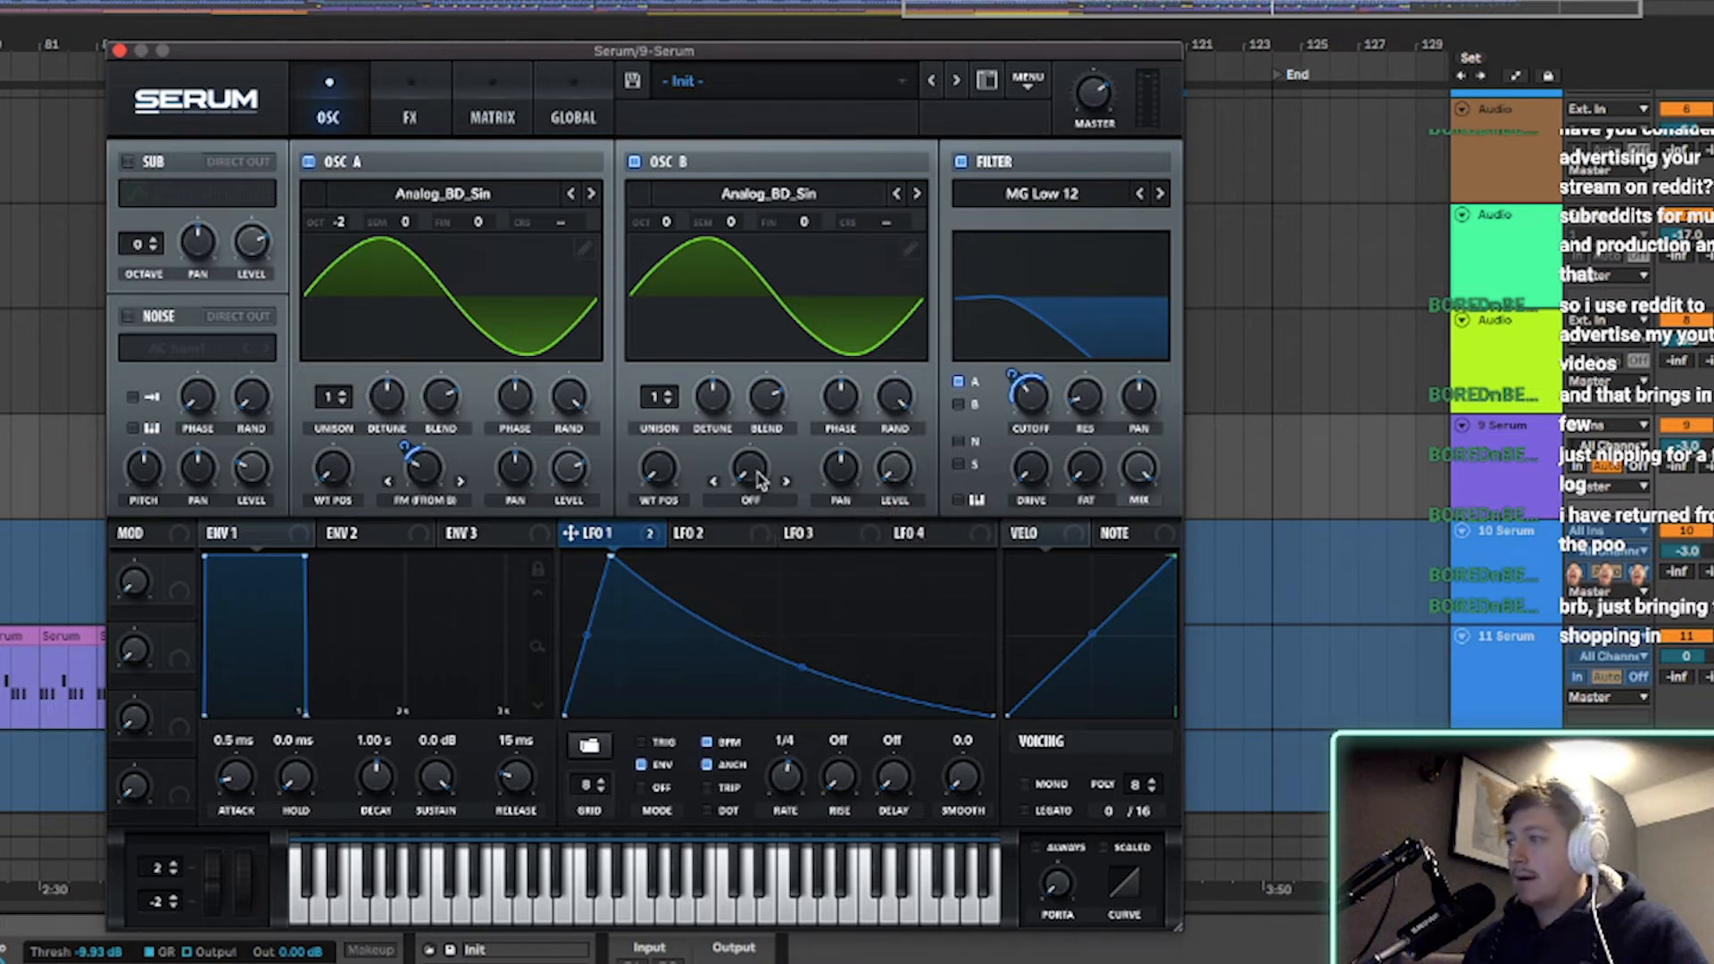
mouse_move(514, 448)
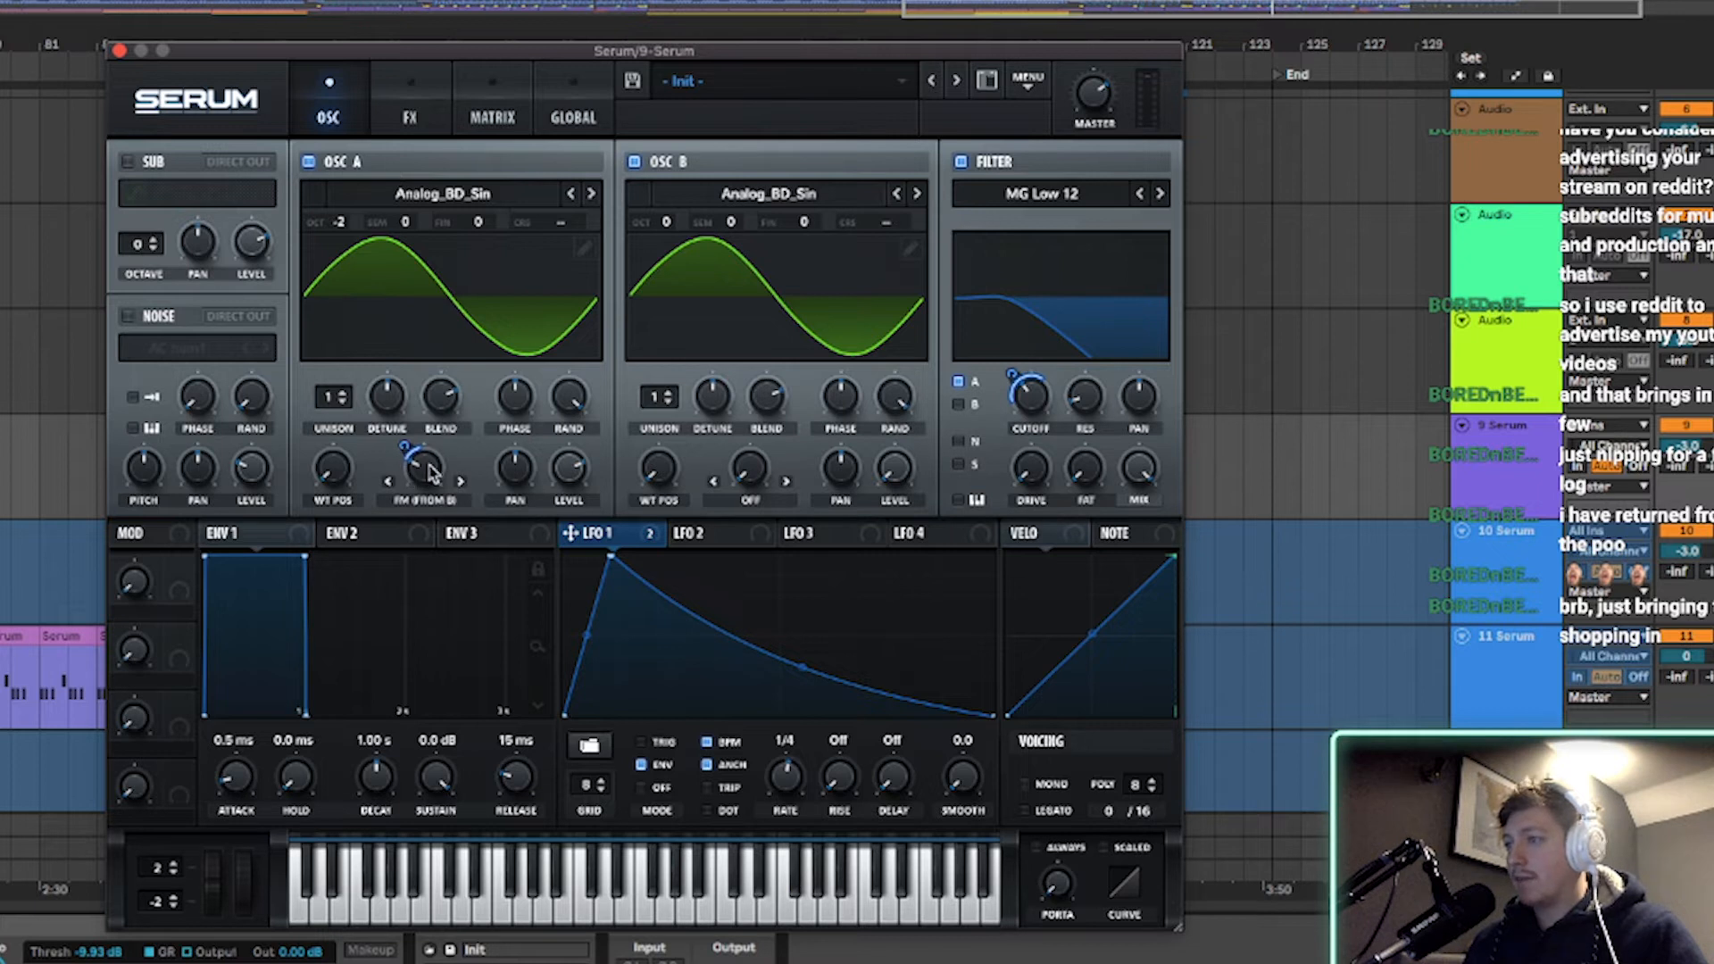
mouse_move(481, 458)
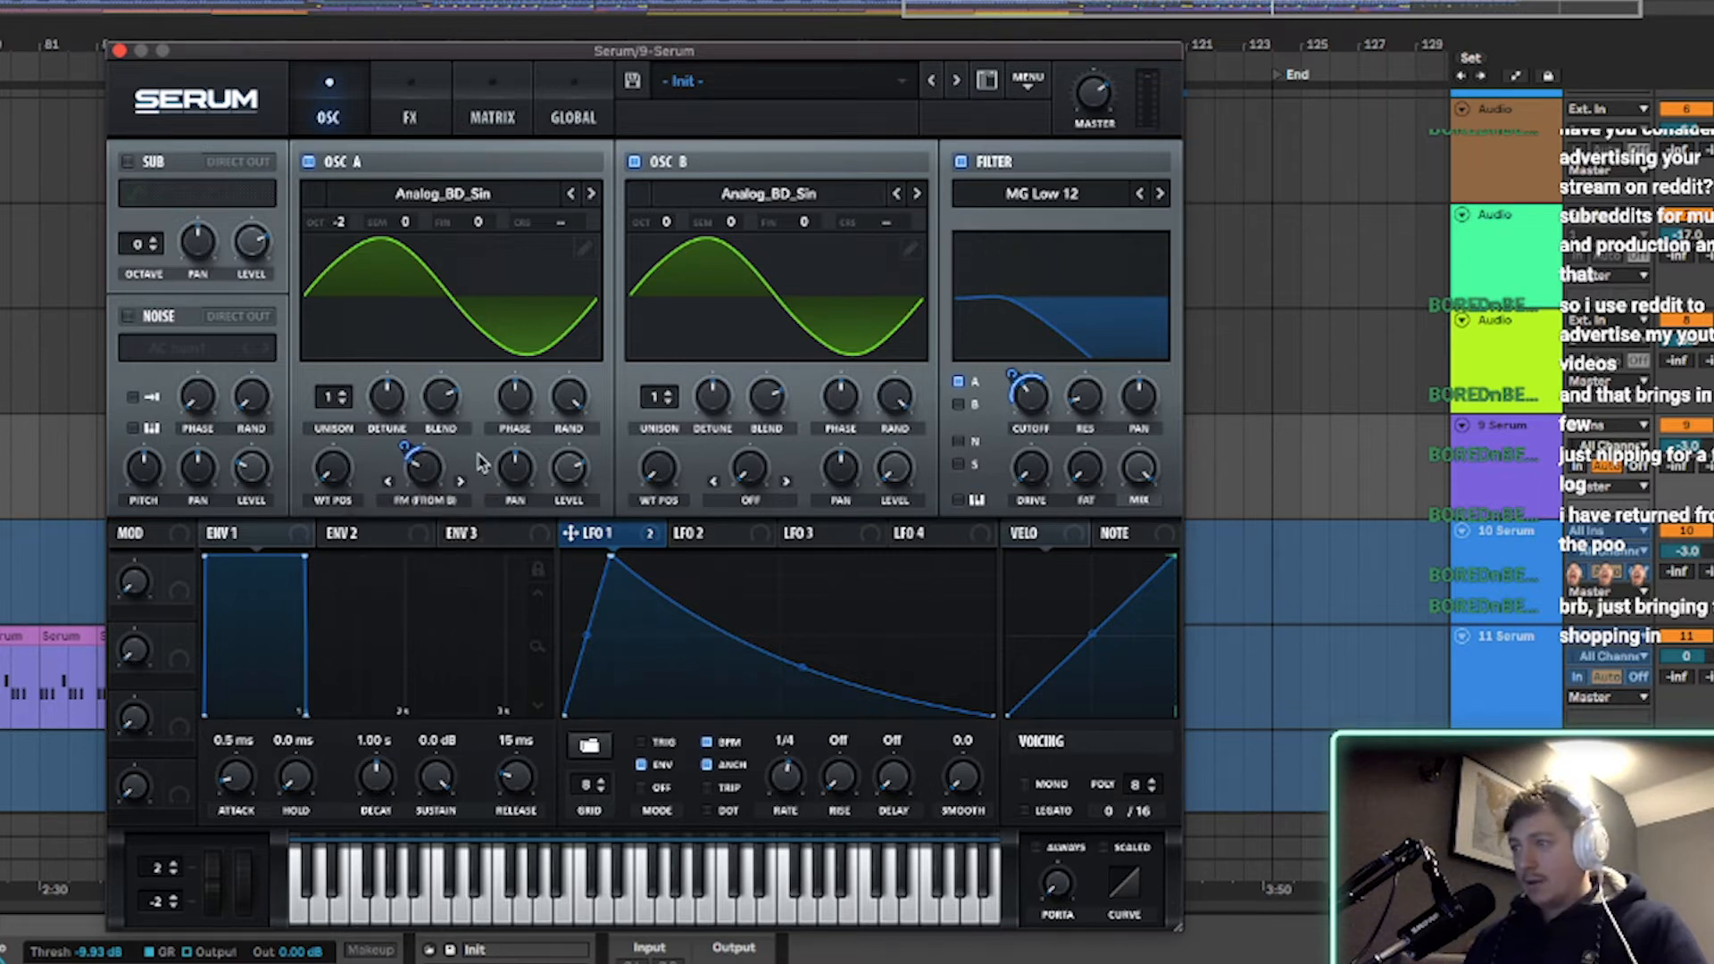
mouse_move(421, 465)
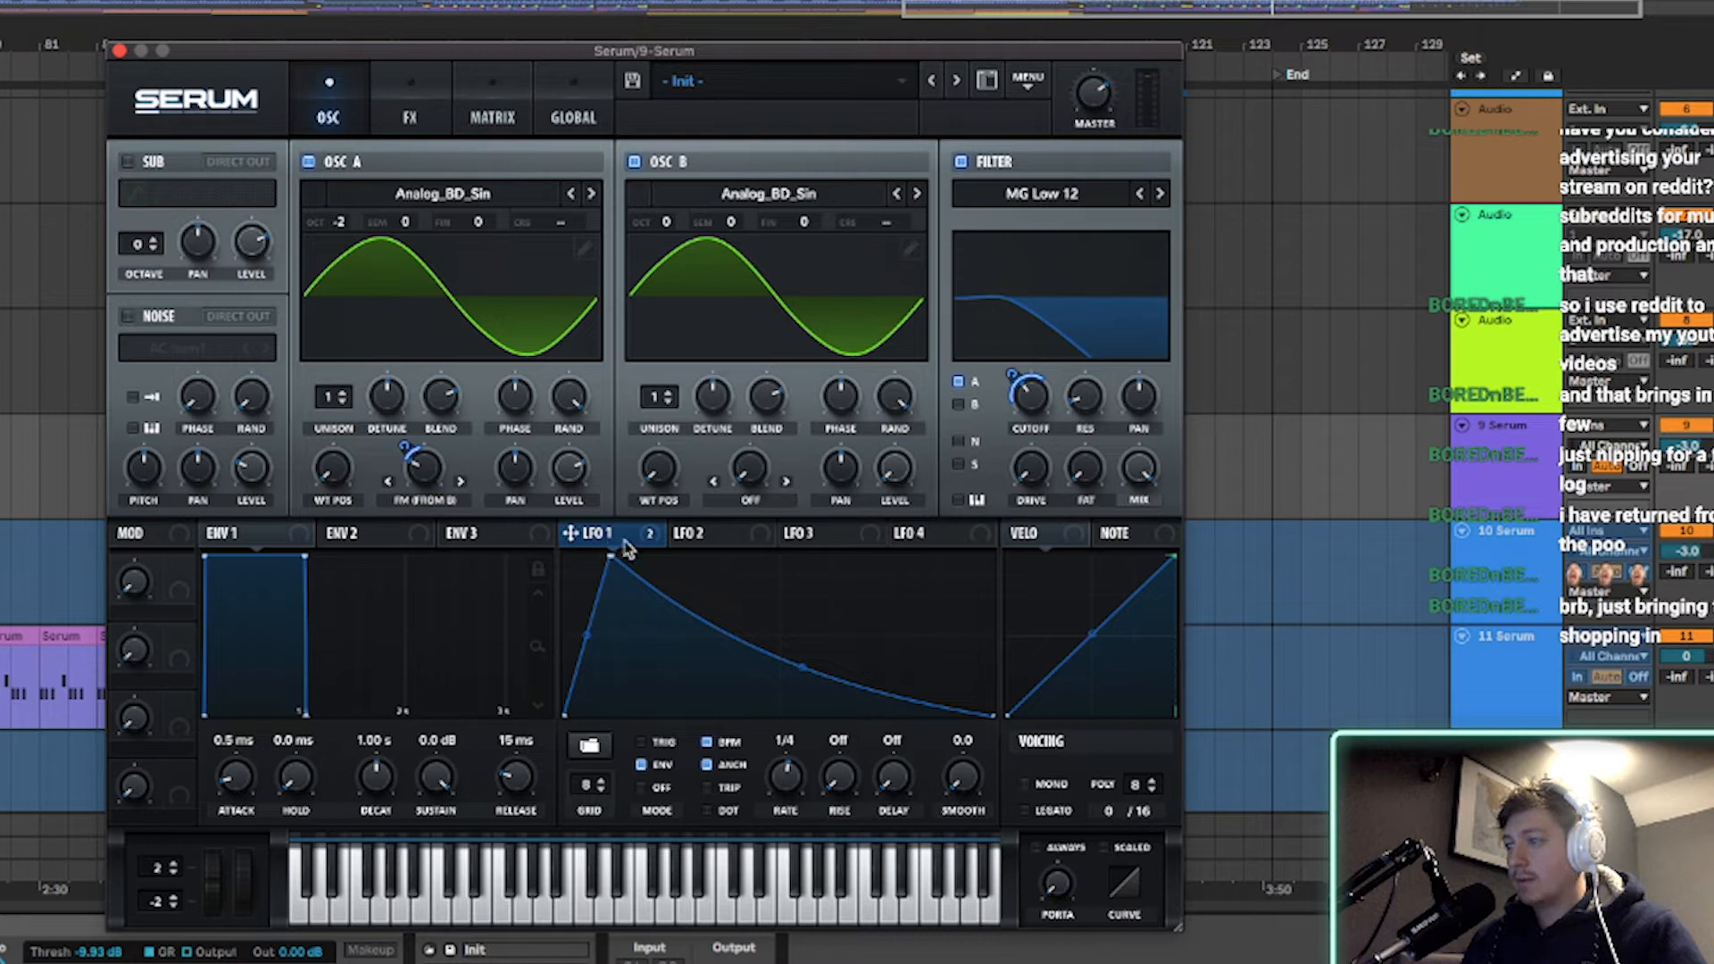
mouse_move(637, 628)
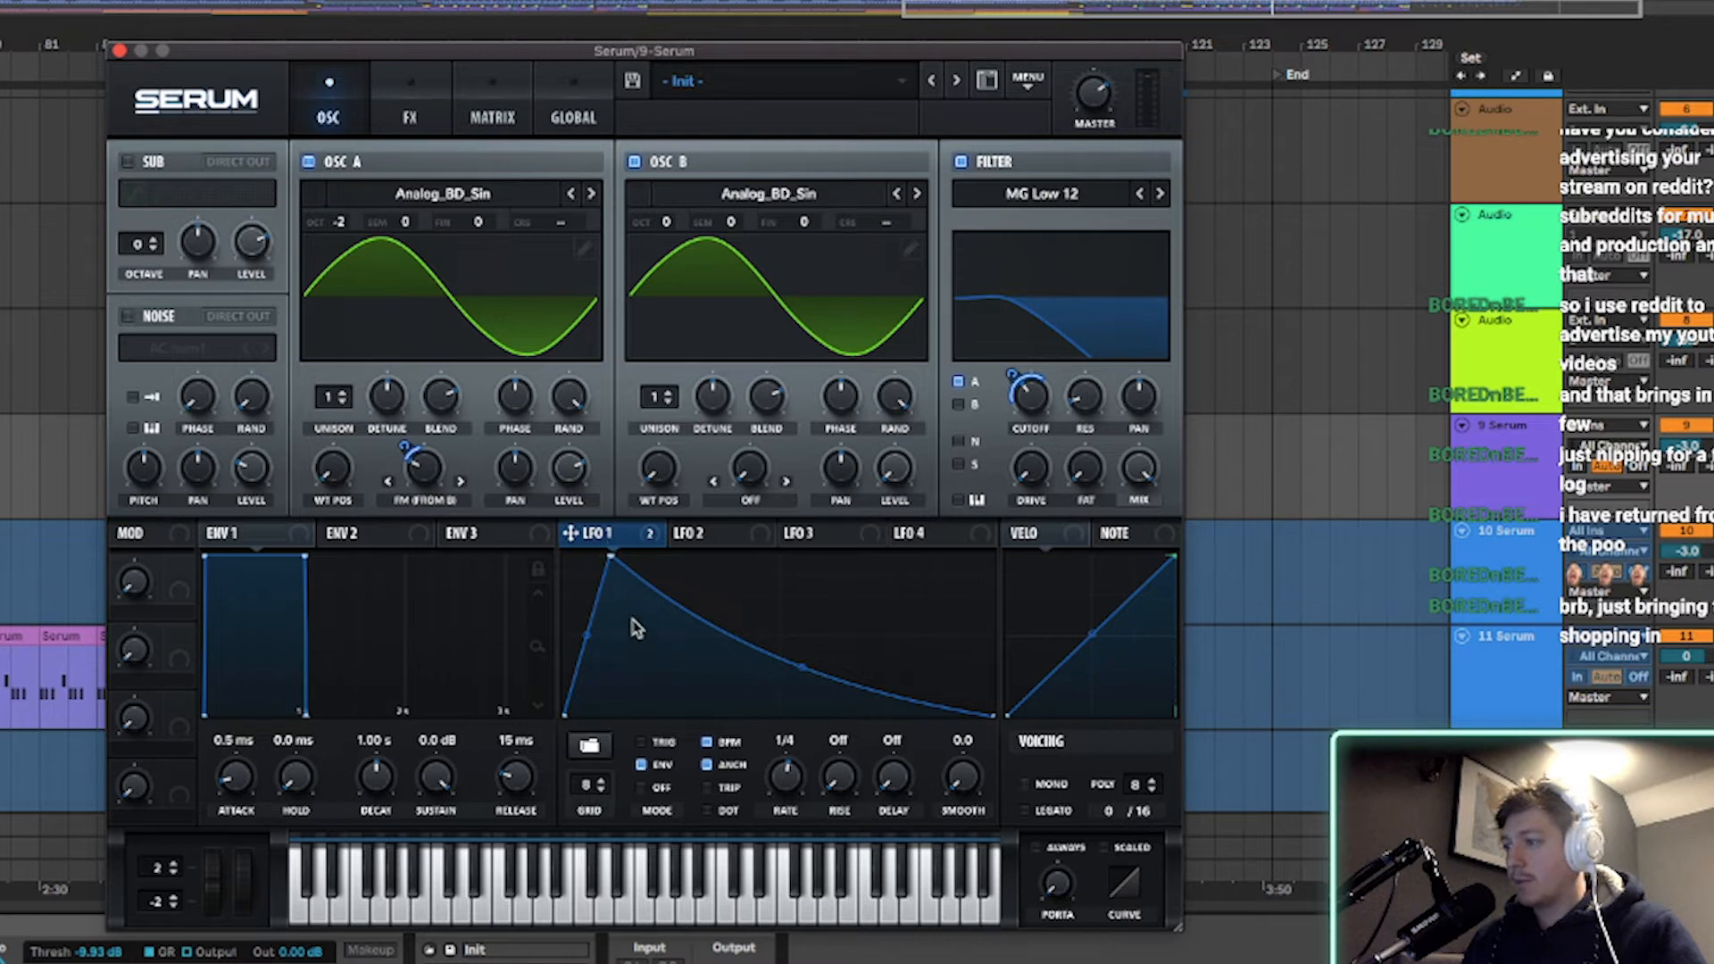
mouse_move(627, 659)
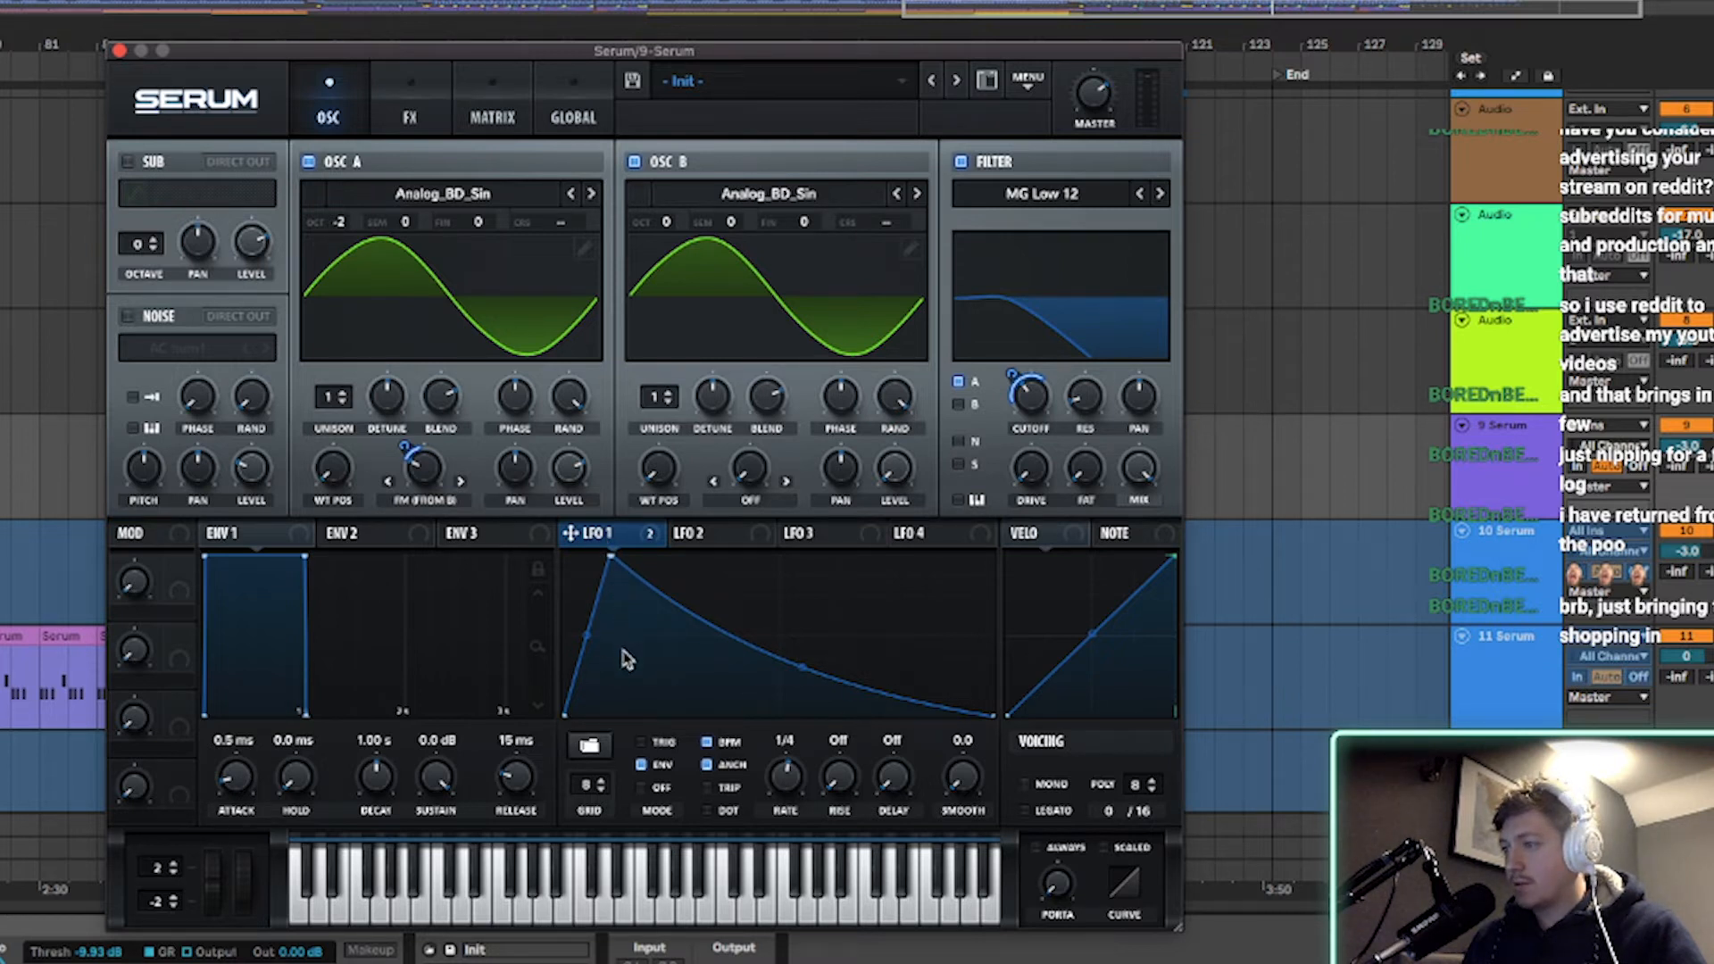
mouse_move(817, 787)
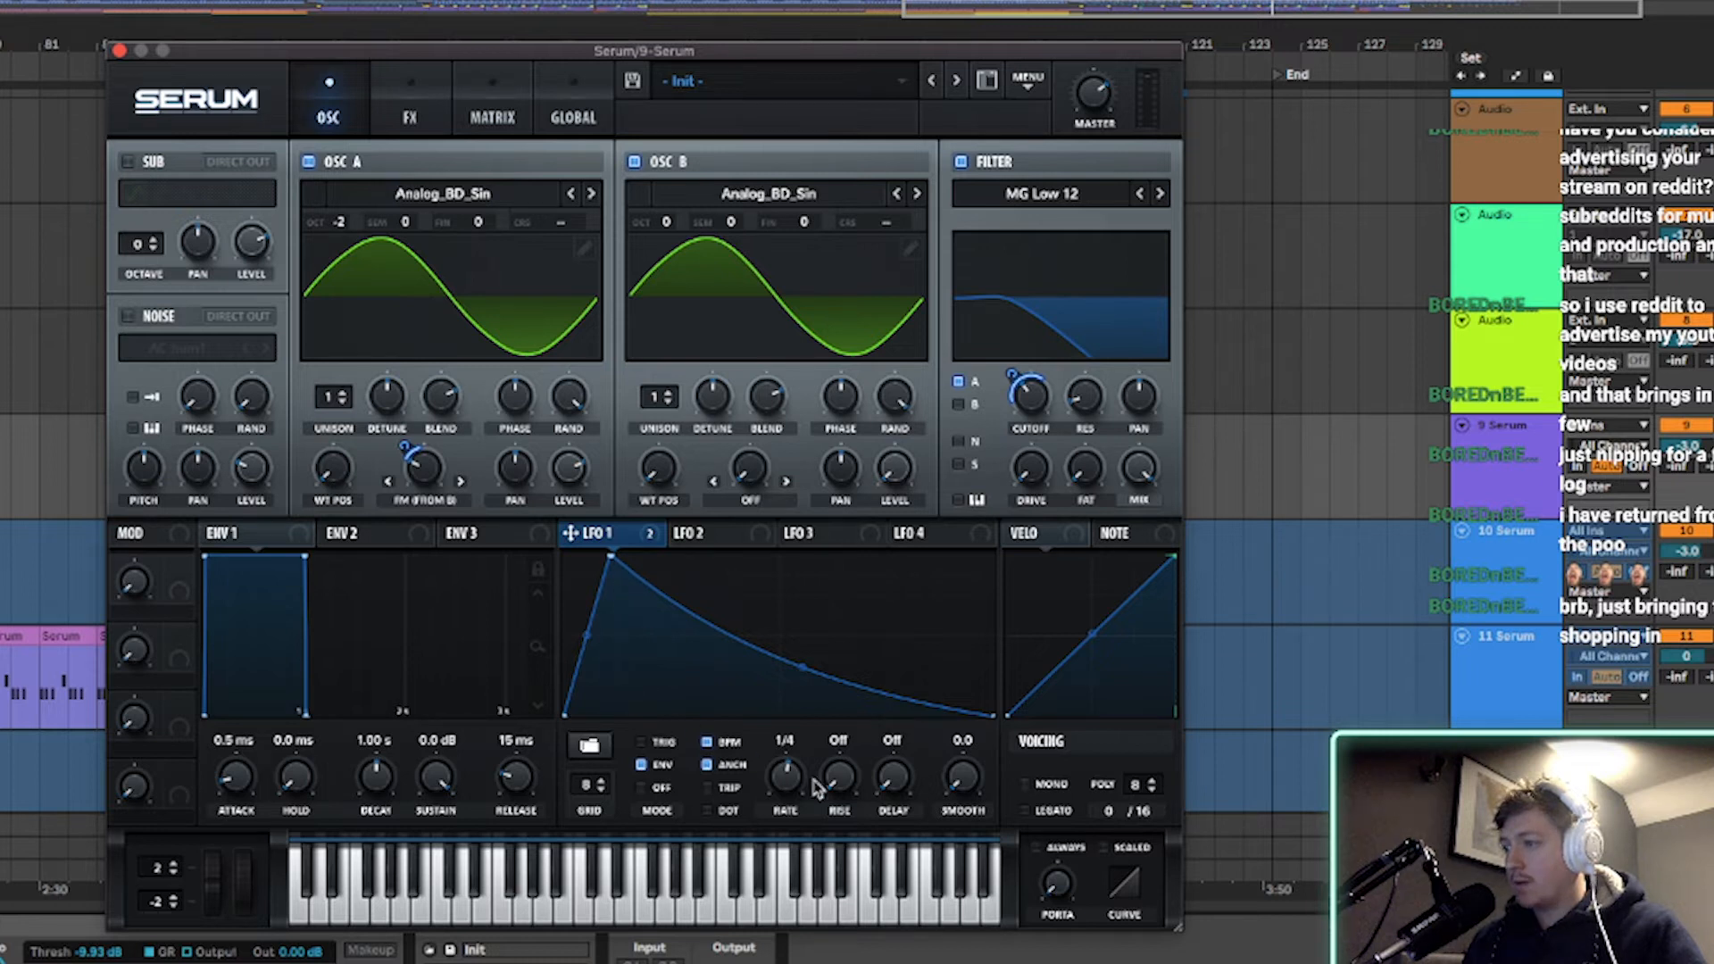
mouse_move(601, 524)
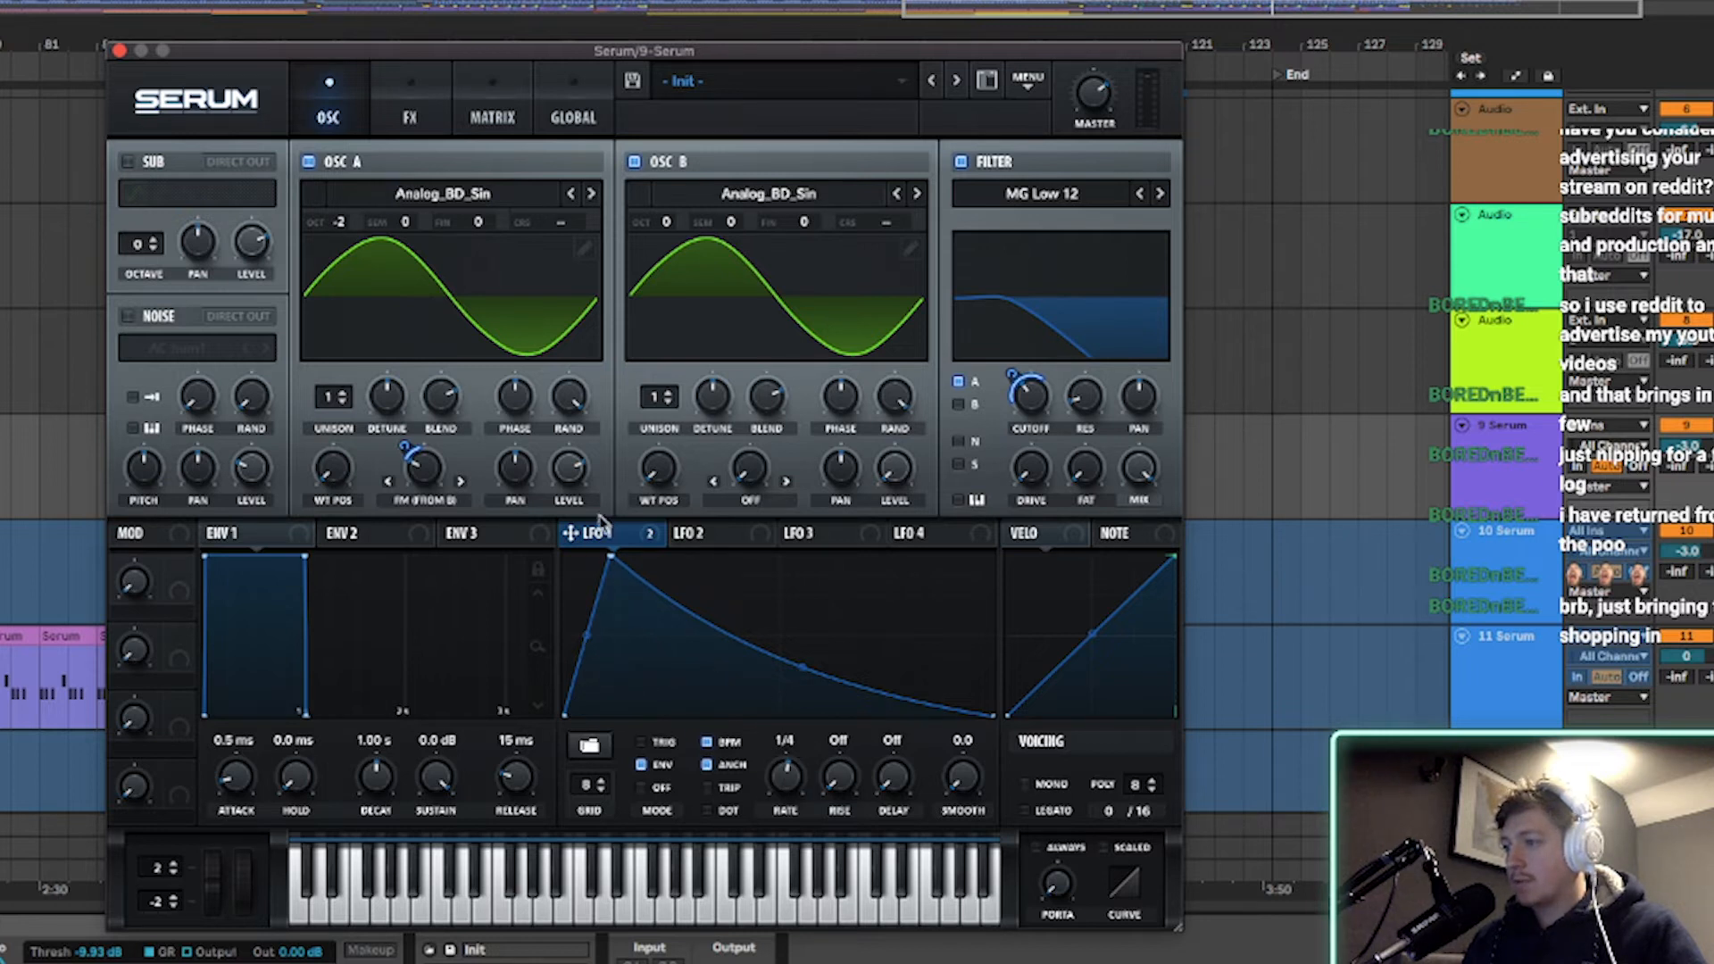
mouse_move(894, 726)
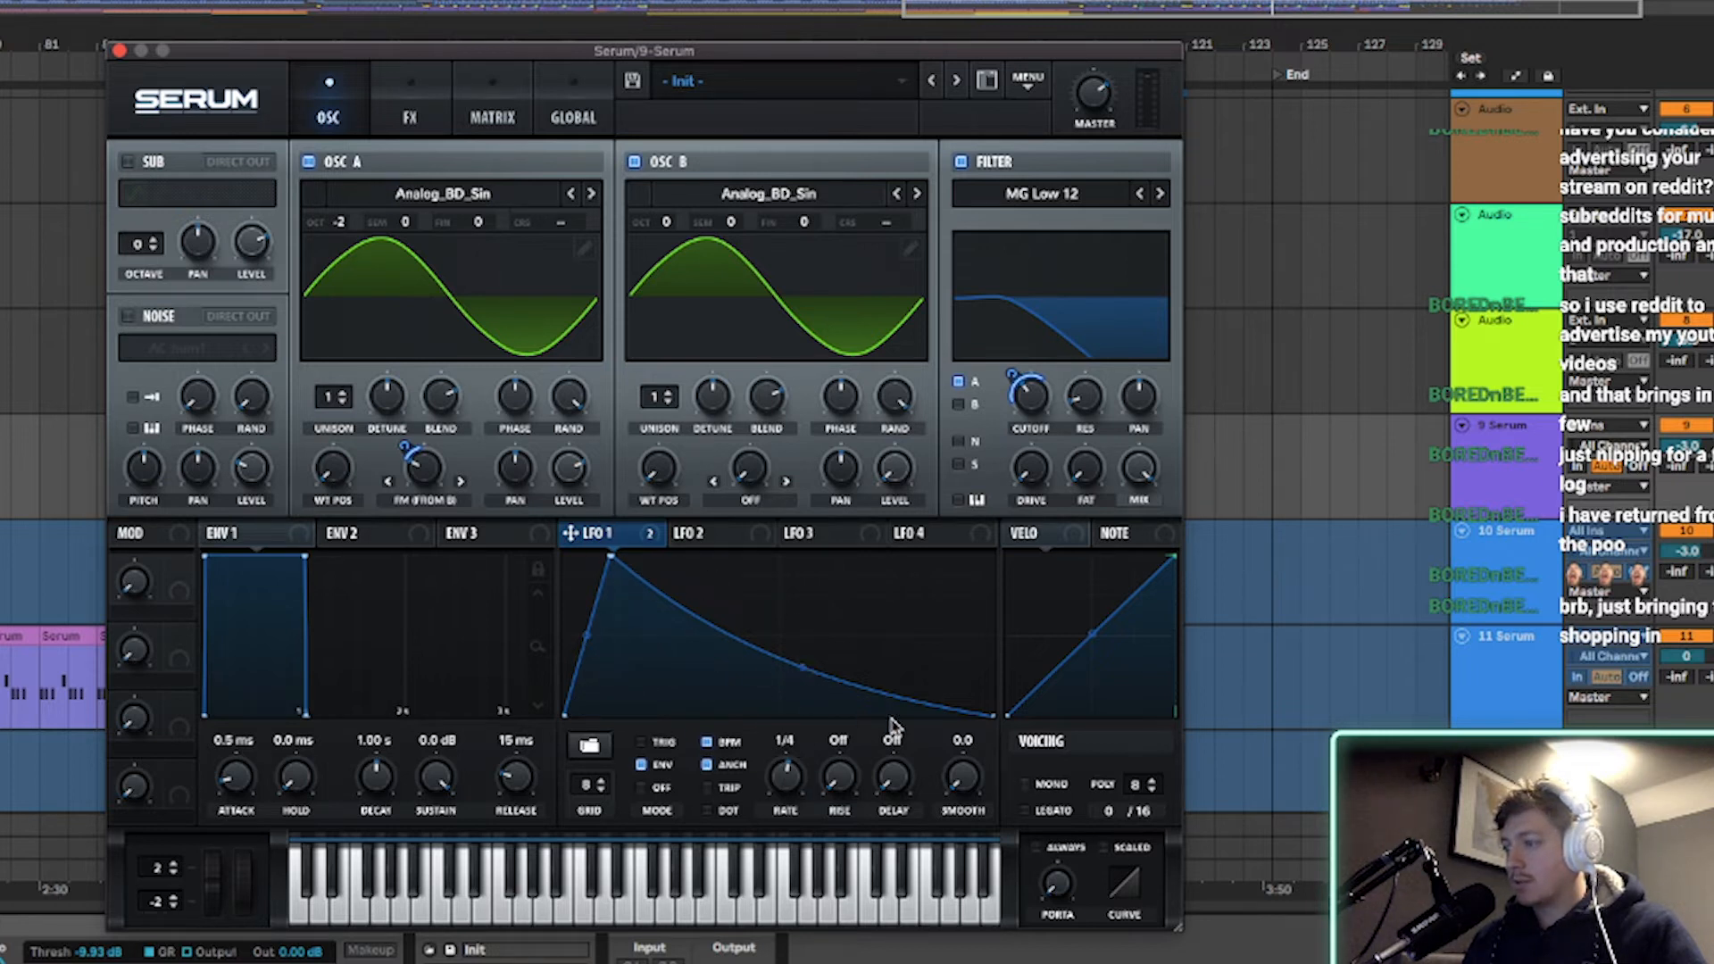
mouse_move(714, 607)
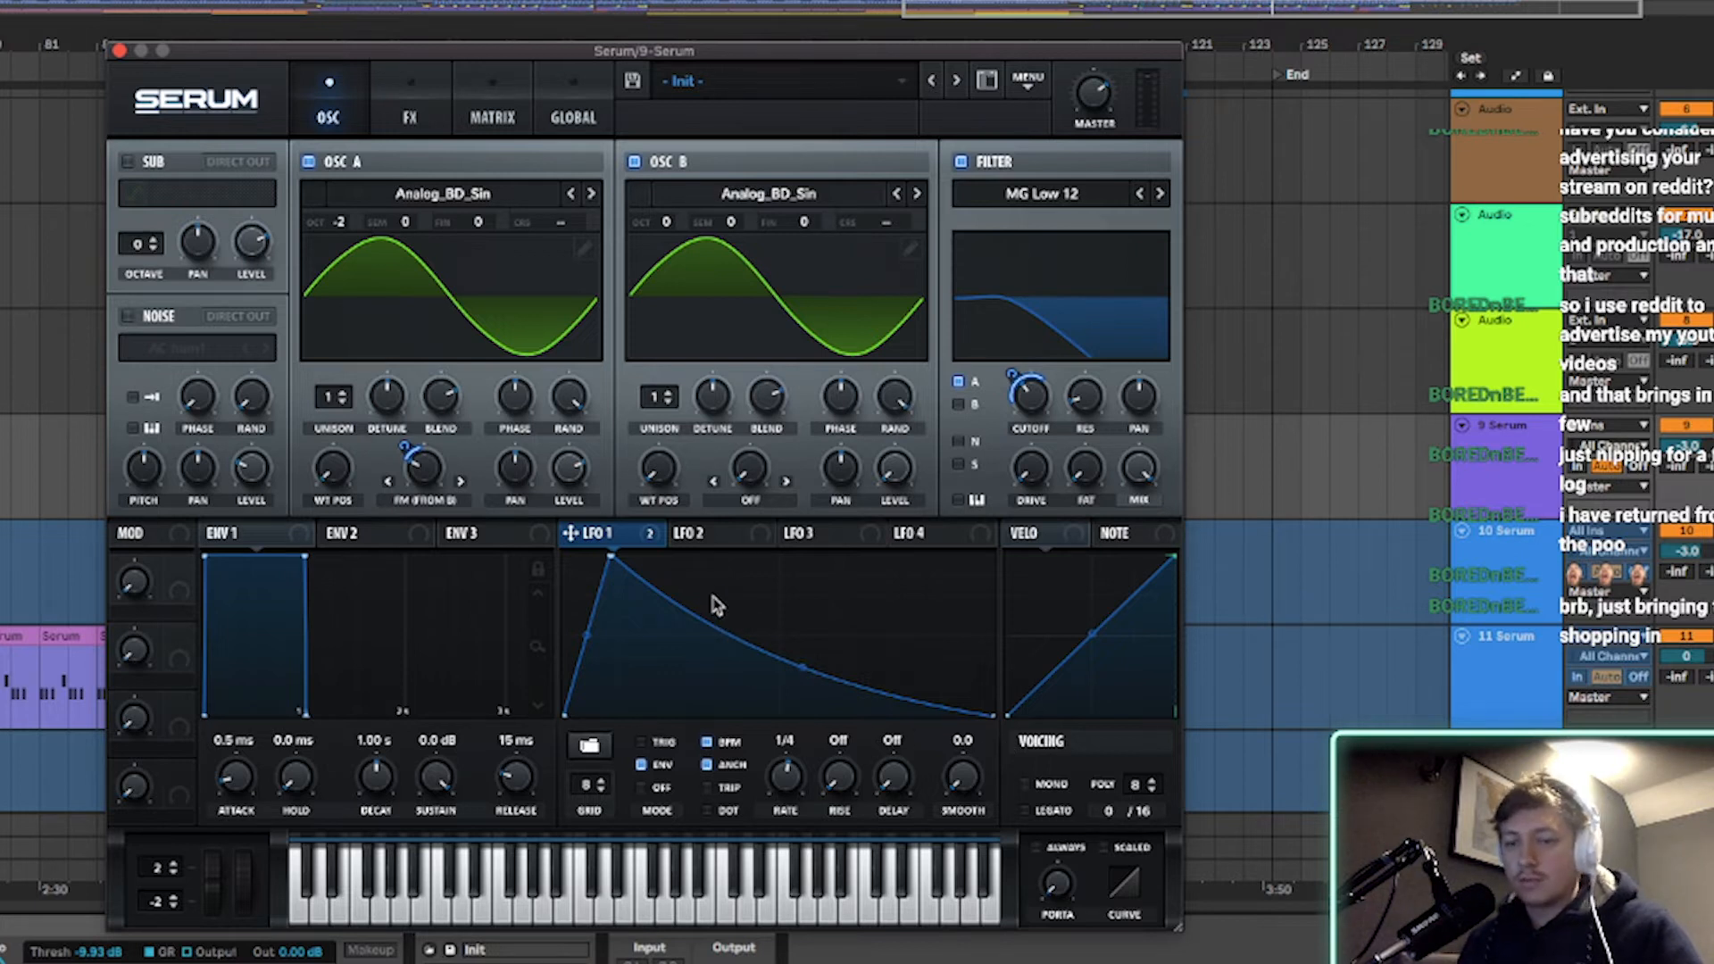
mouse_move(589, 555)
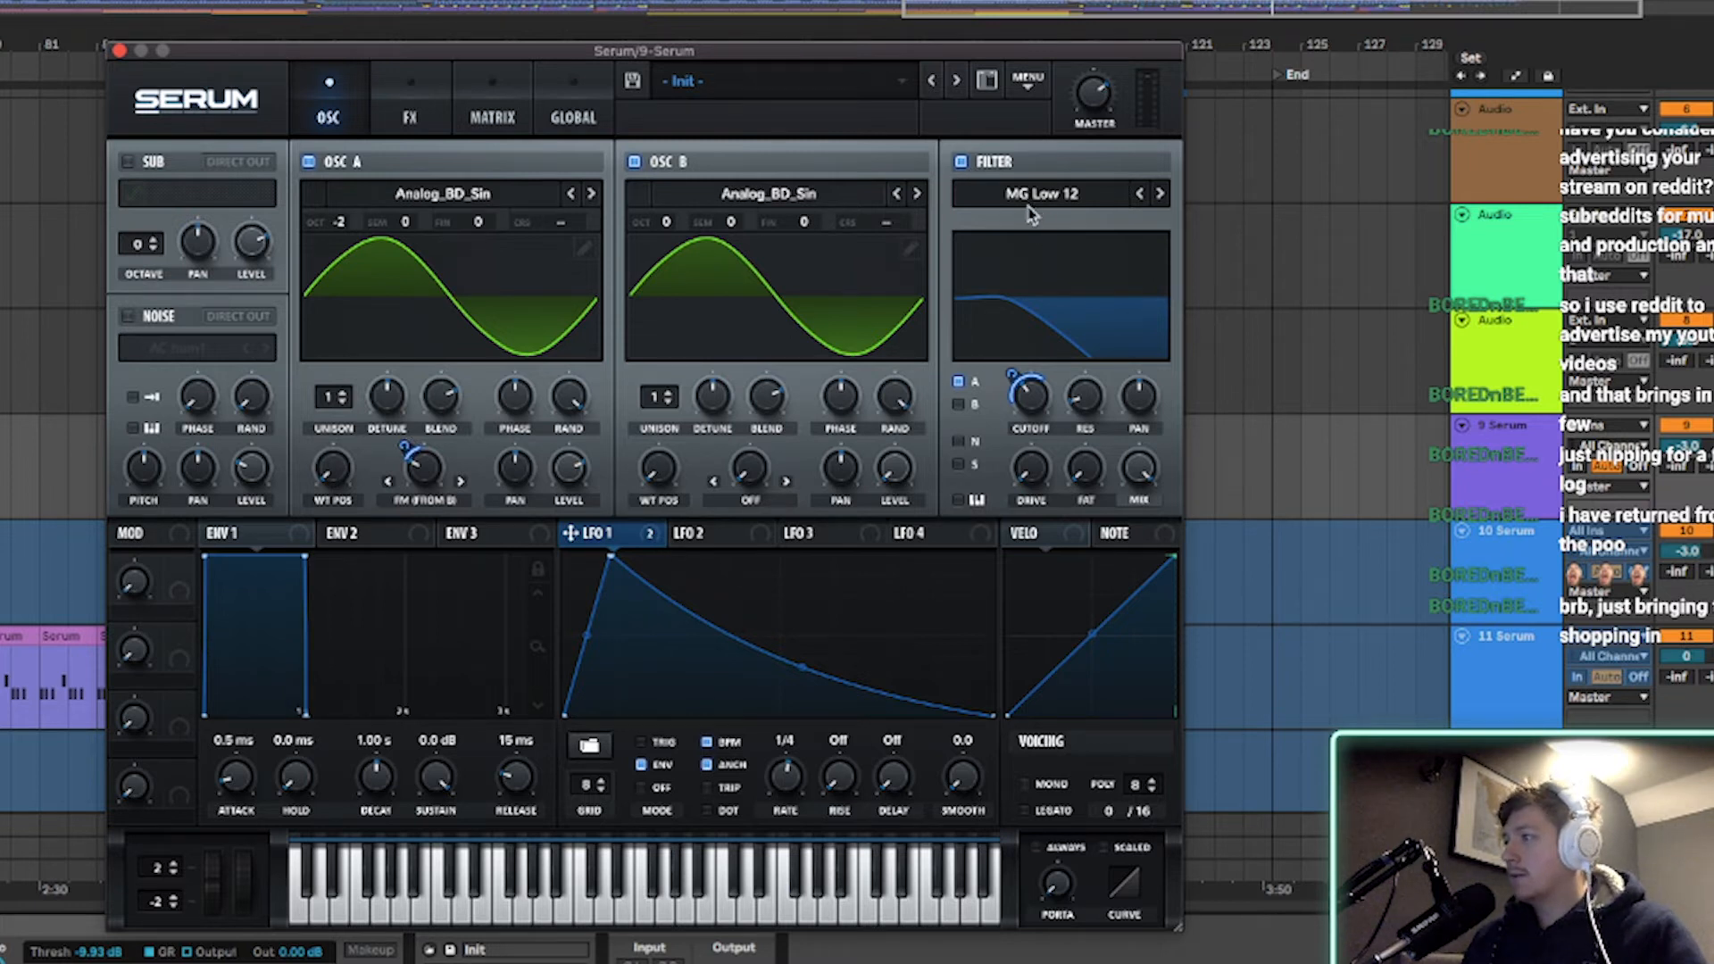
mouse_move(741, 555)
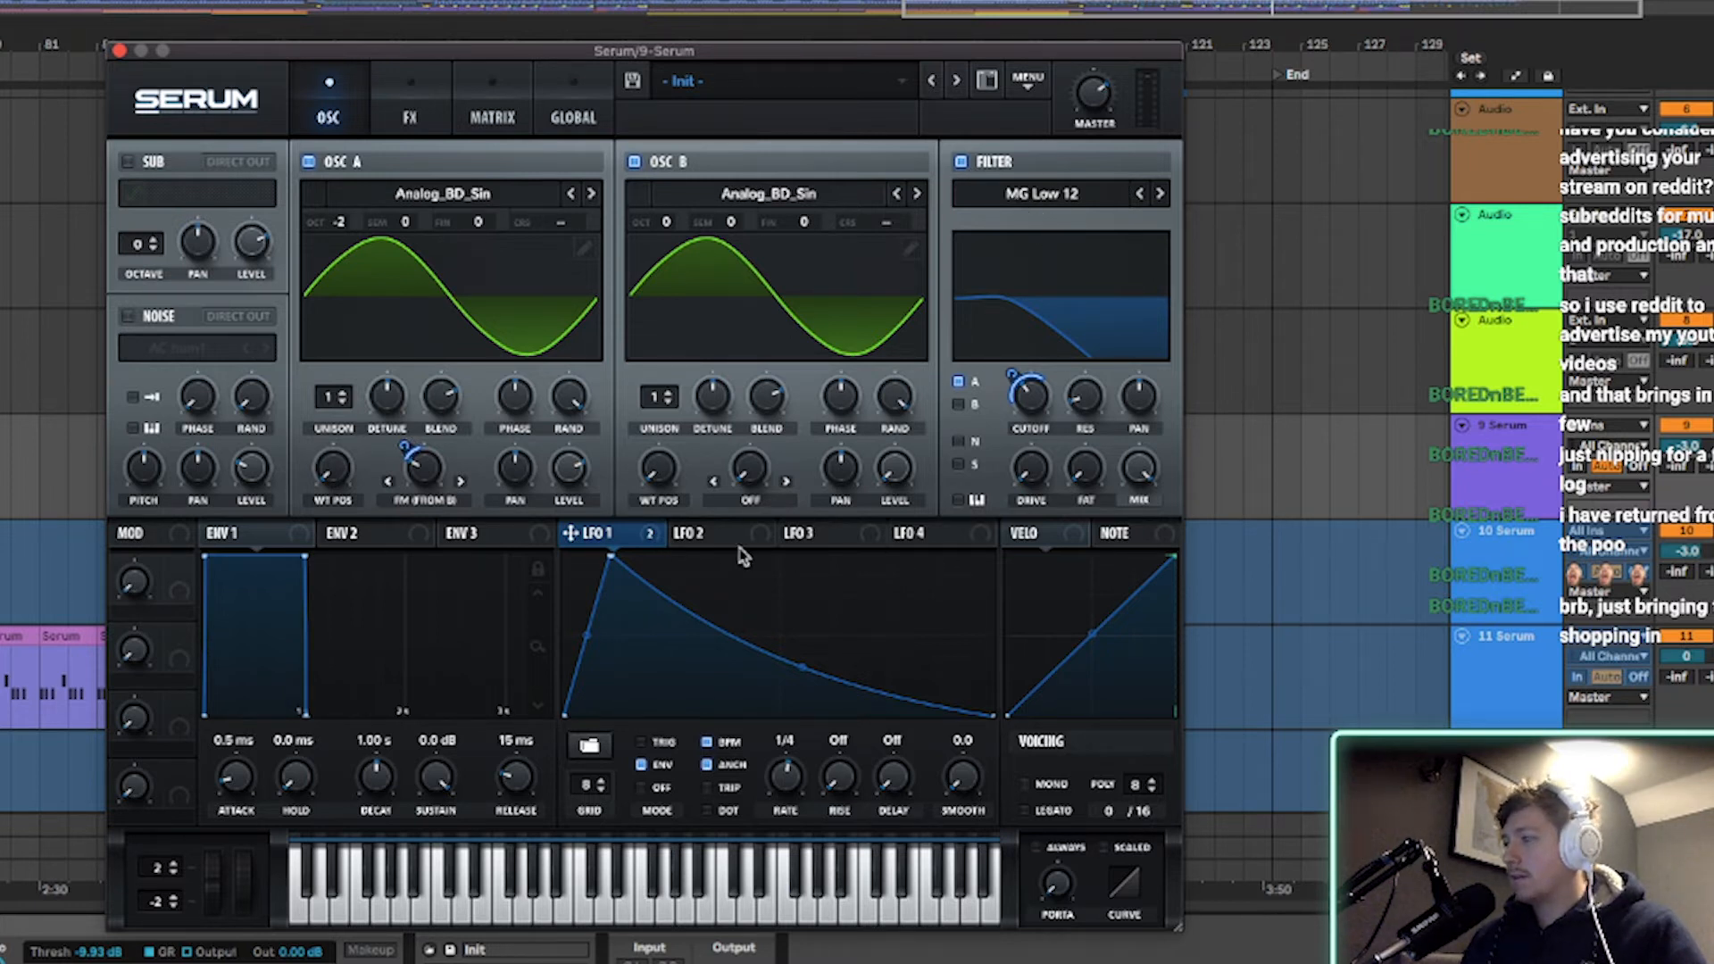
mouse_move(1027, 394)
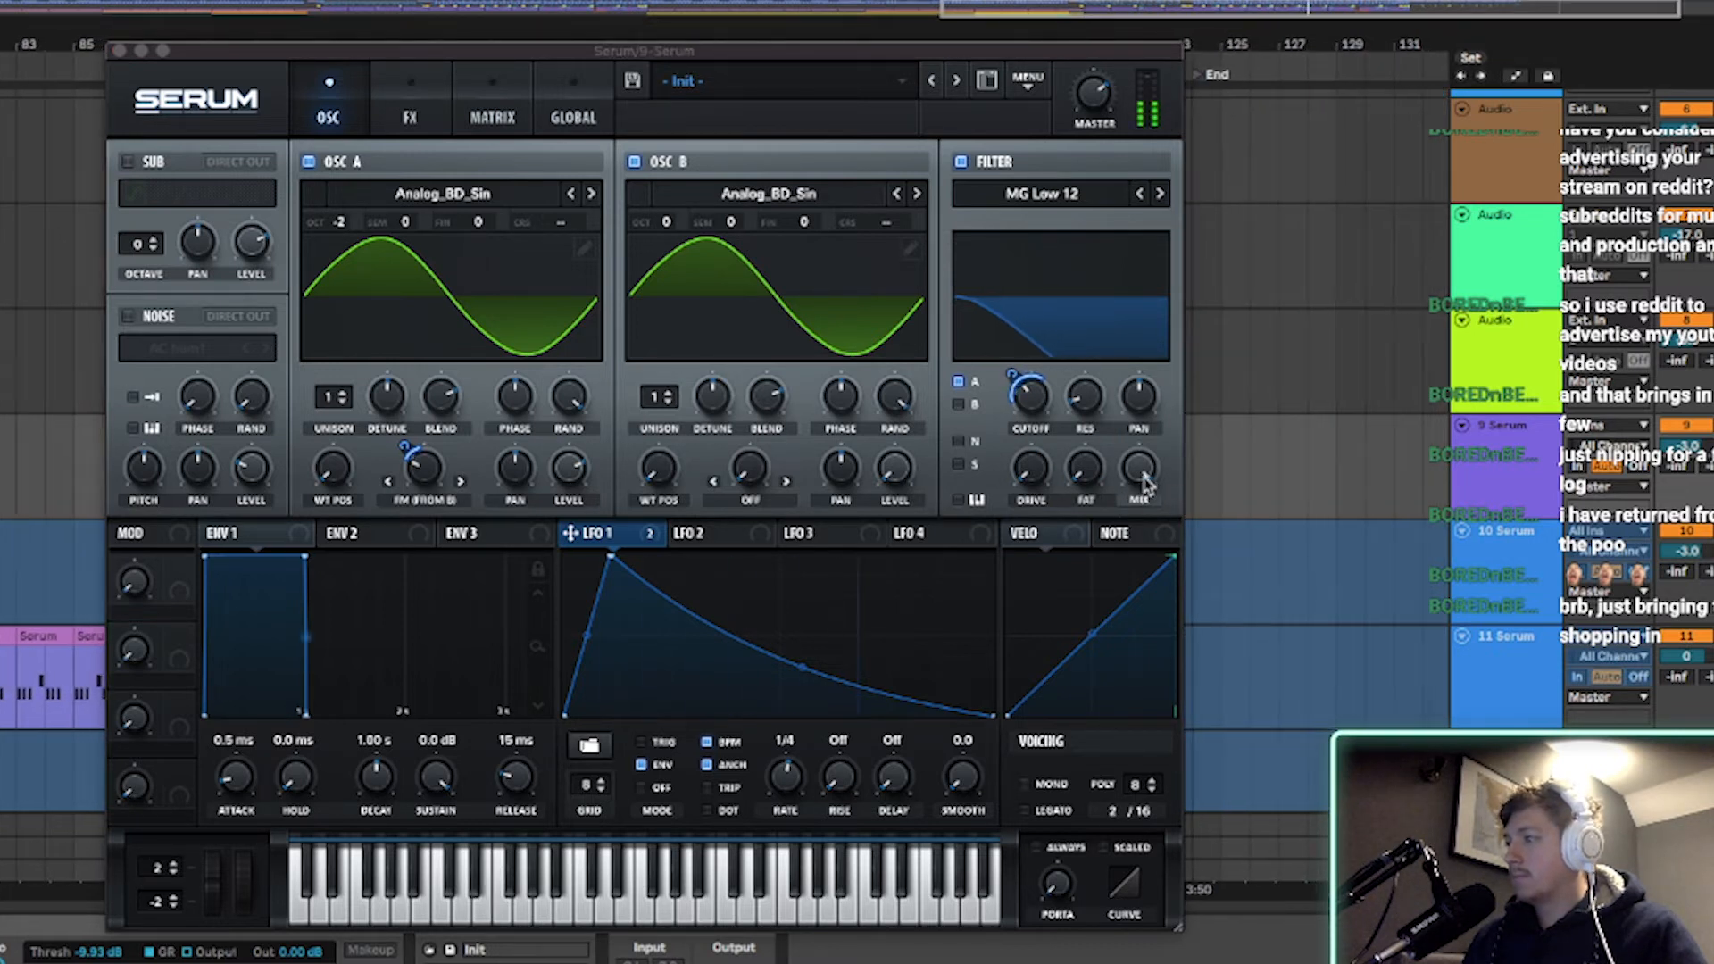
mouse_move(1141, 468)
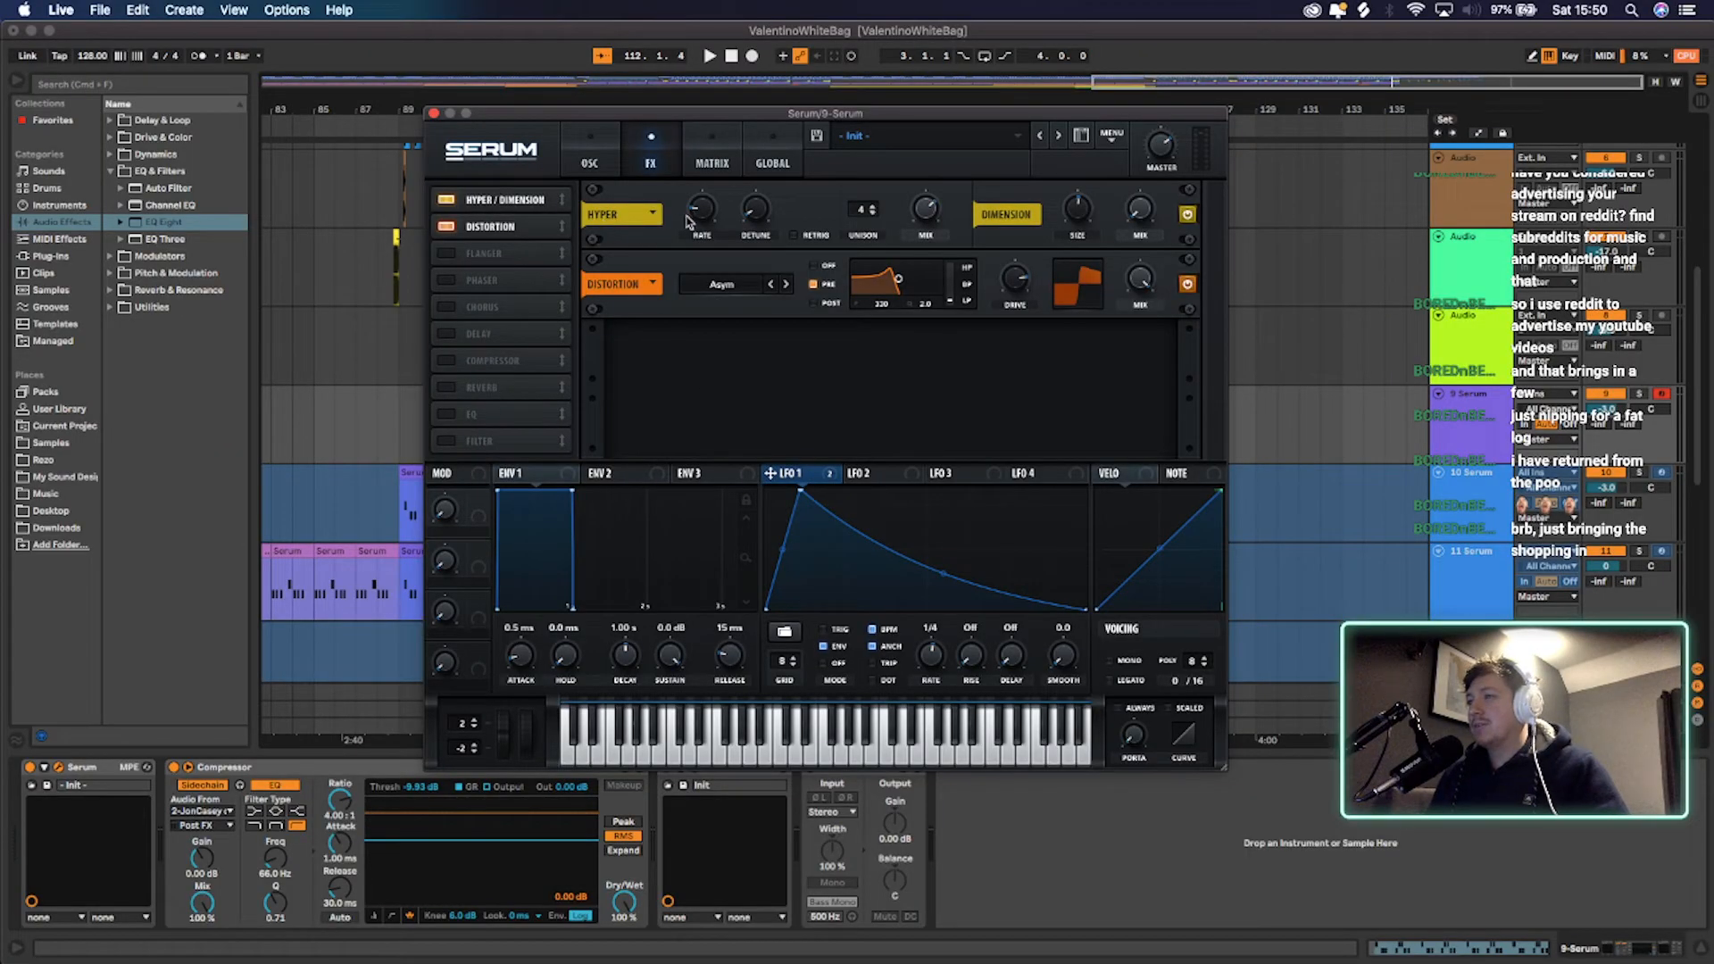
mouse_move(753, 210)
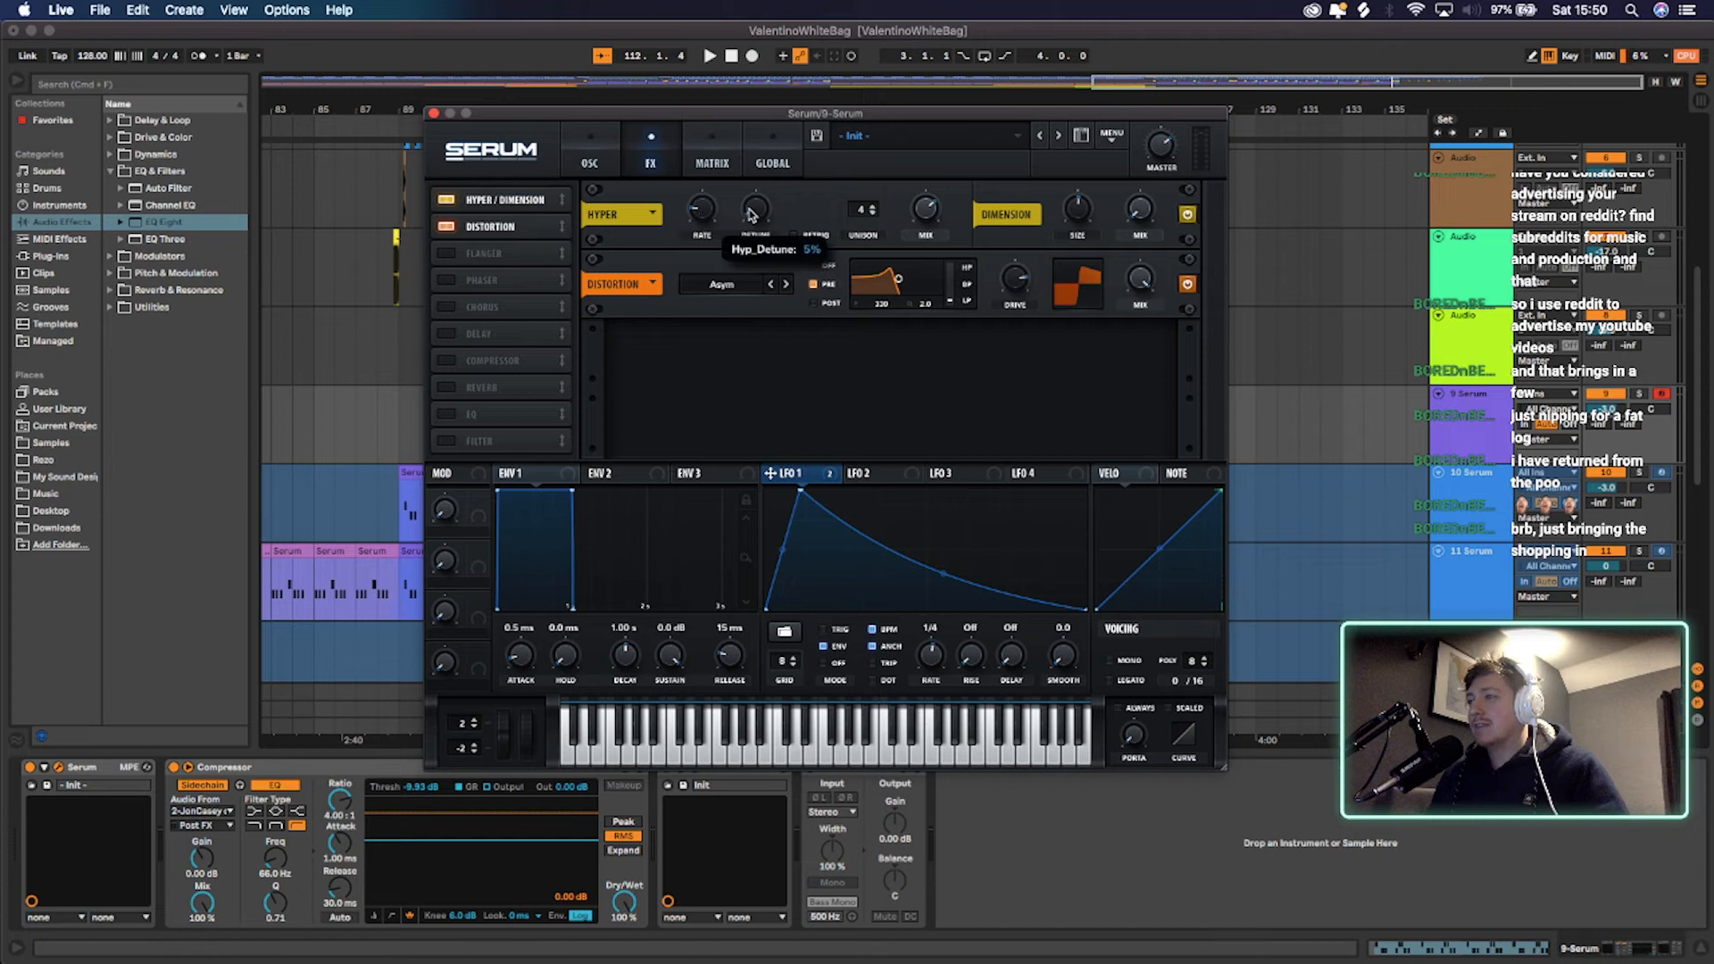
mouse_move(944, 214)
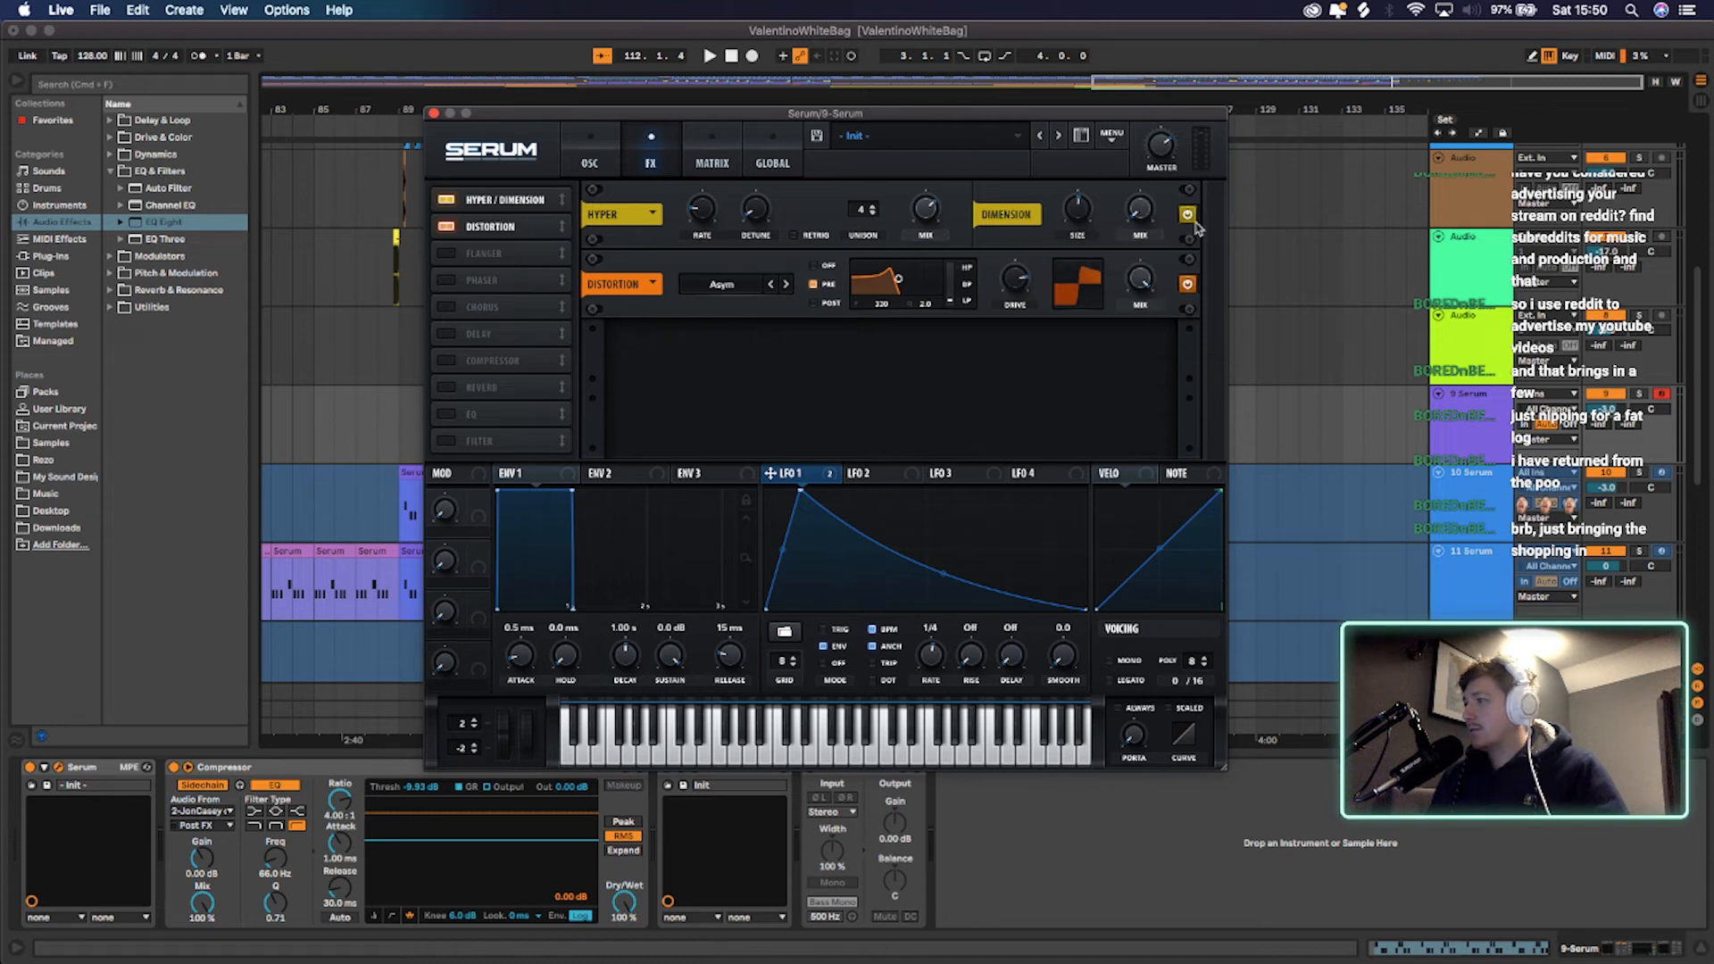
mouse_move(1101, 225)
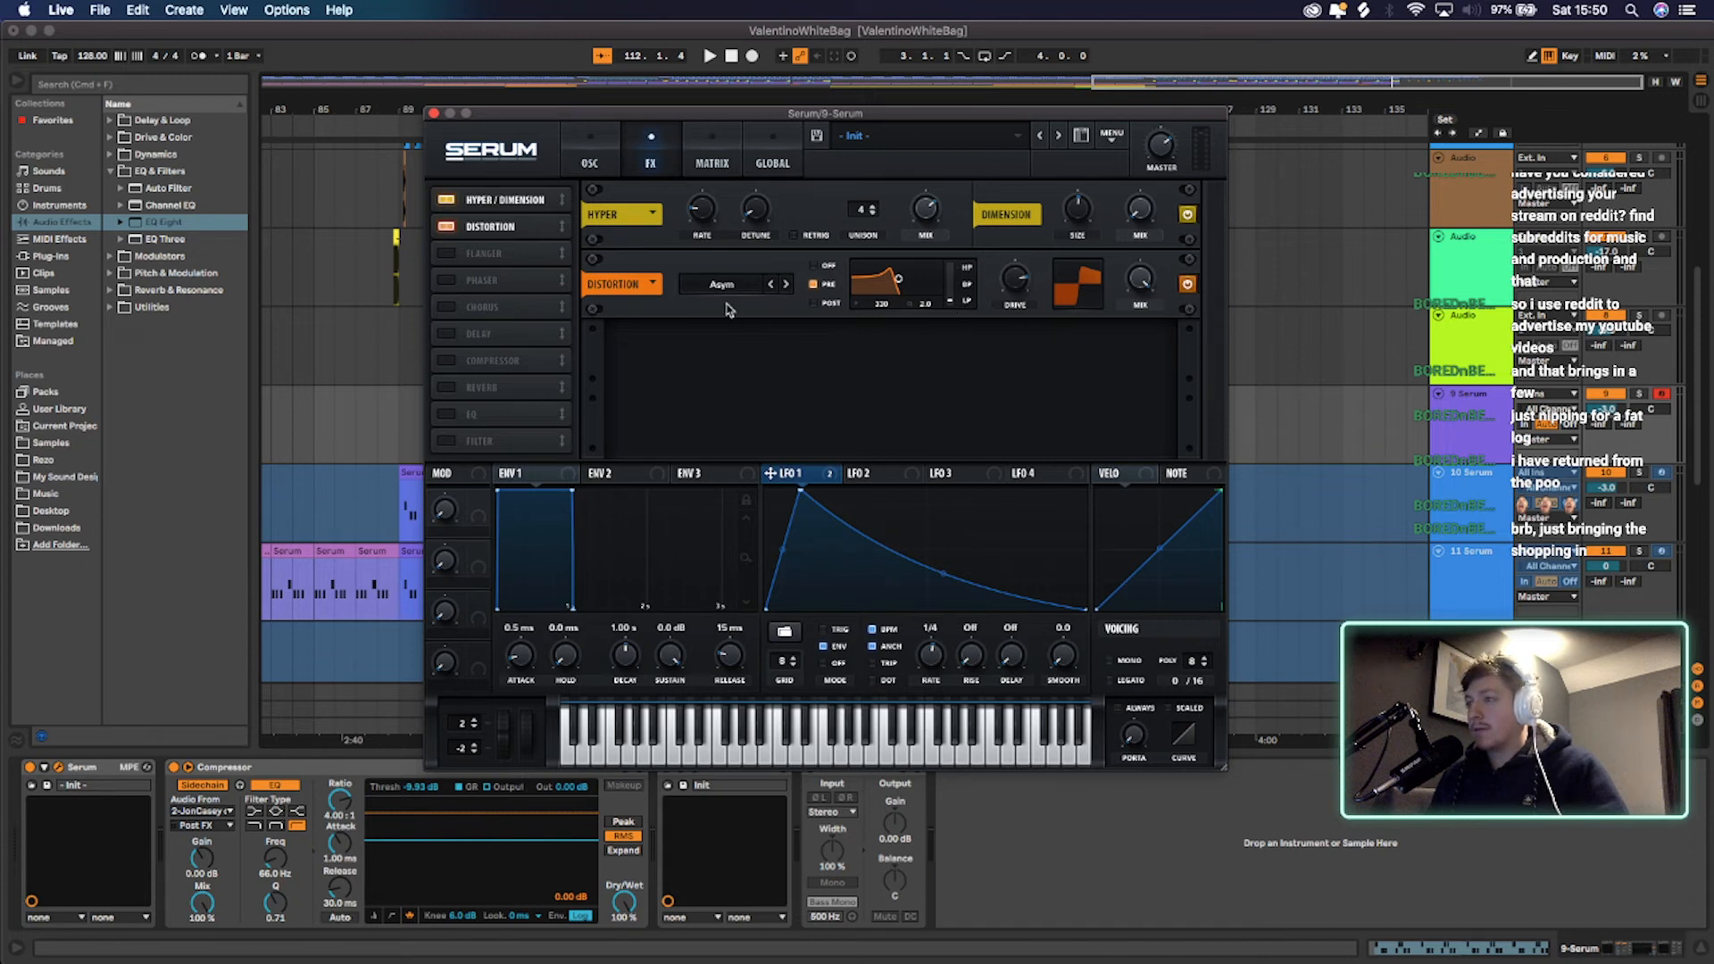
left_click(732, 283)
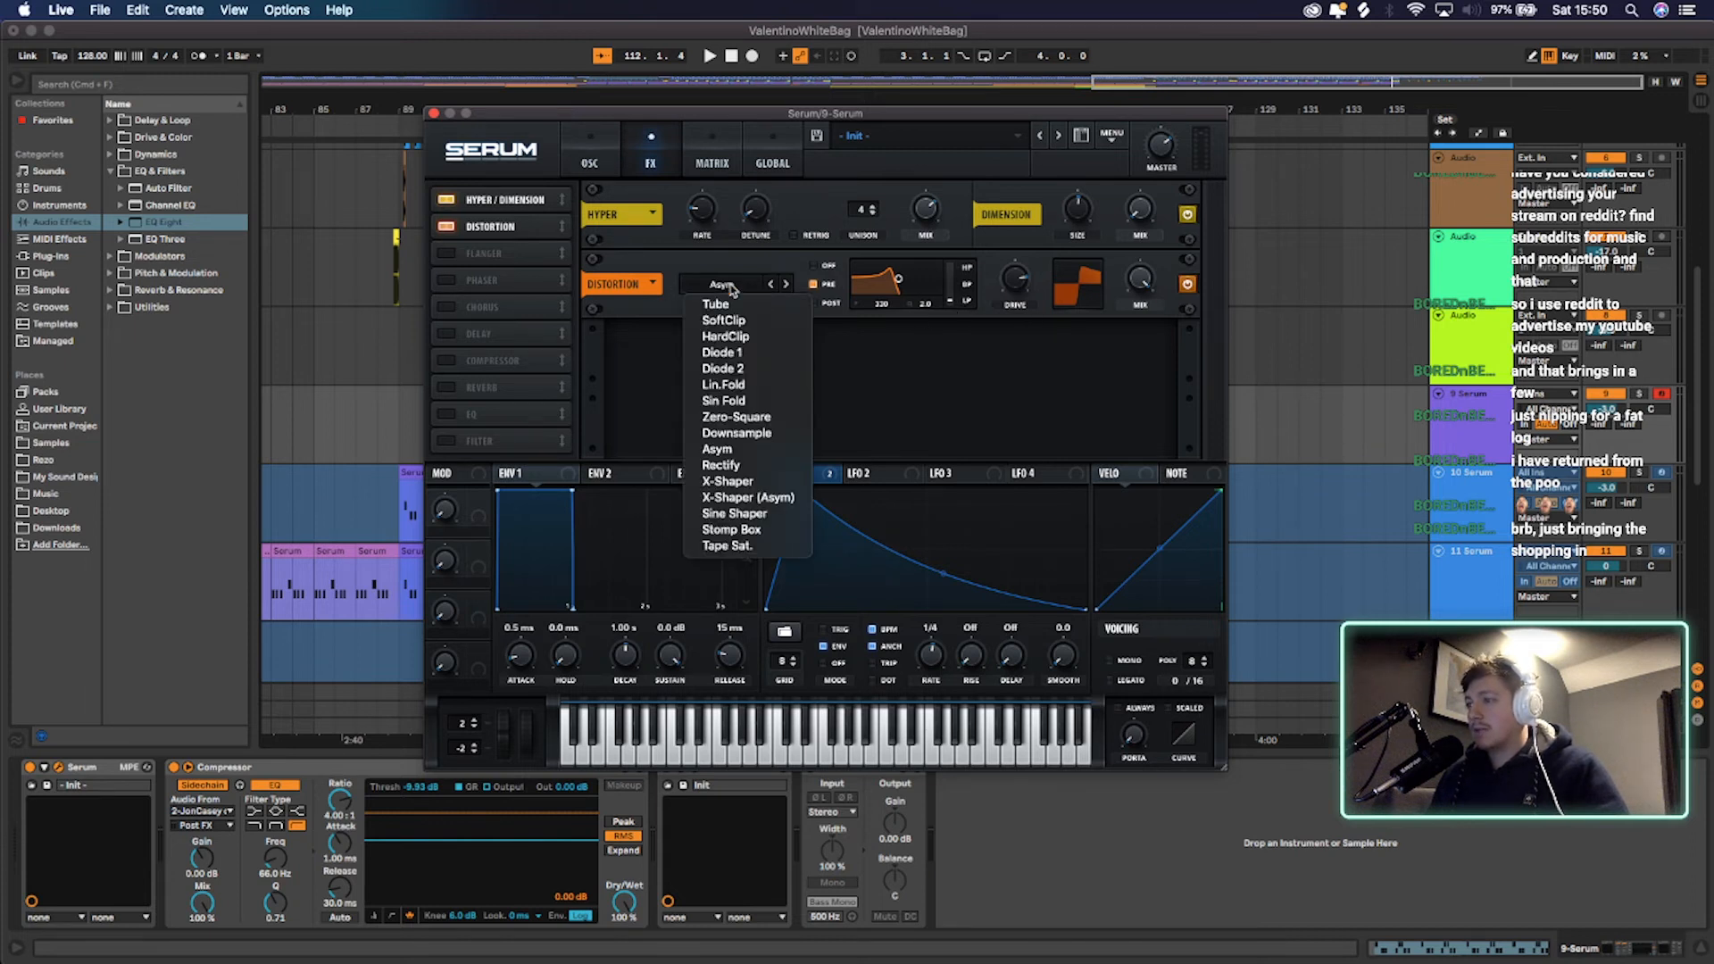
left_click(716, 449)
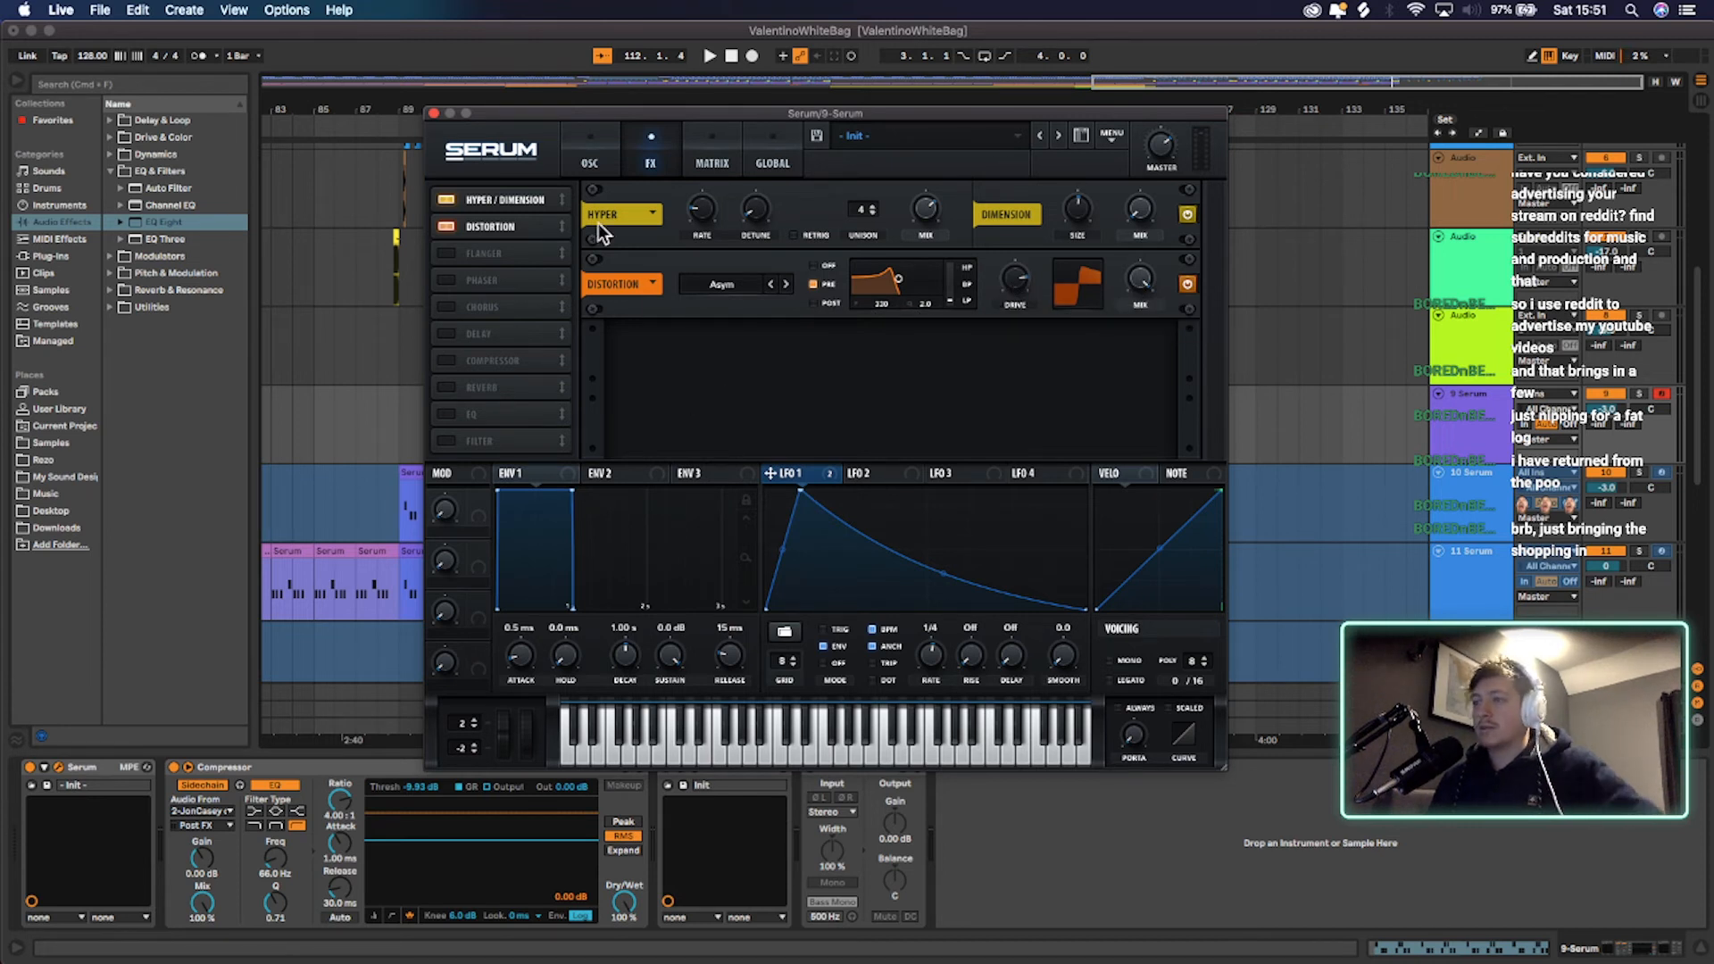
Close Serum and open the bass track's Dimension Expander plugin window.
left_click(435, 112)
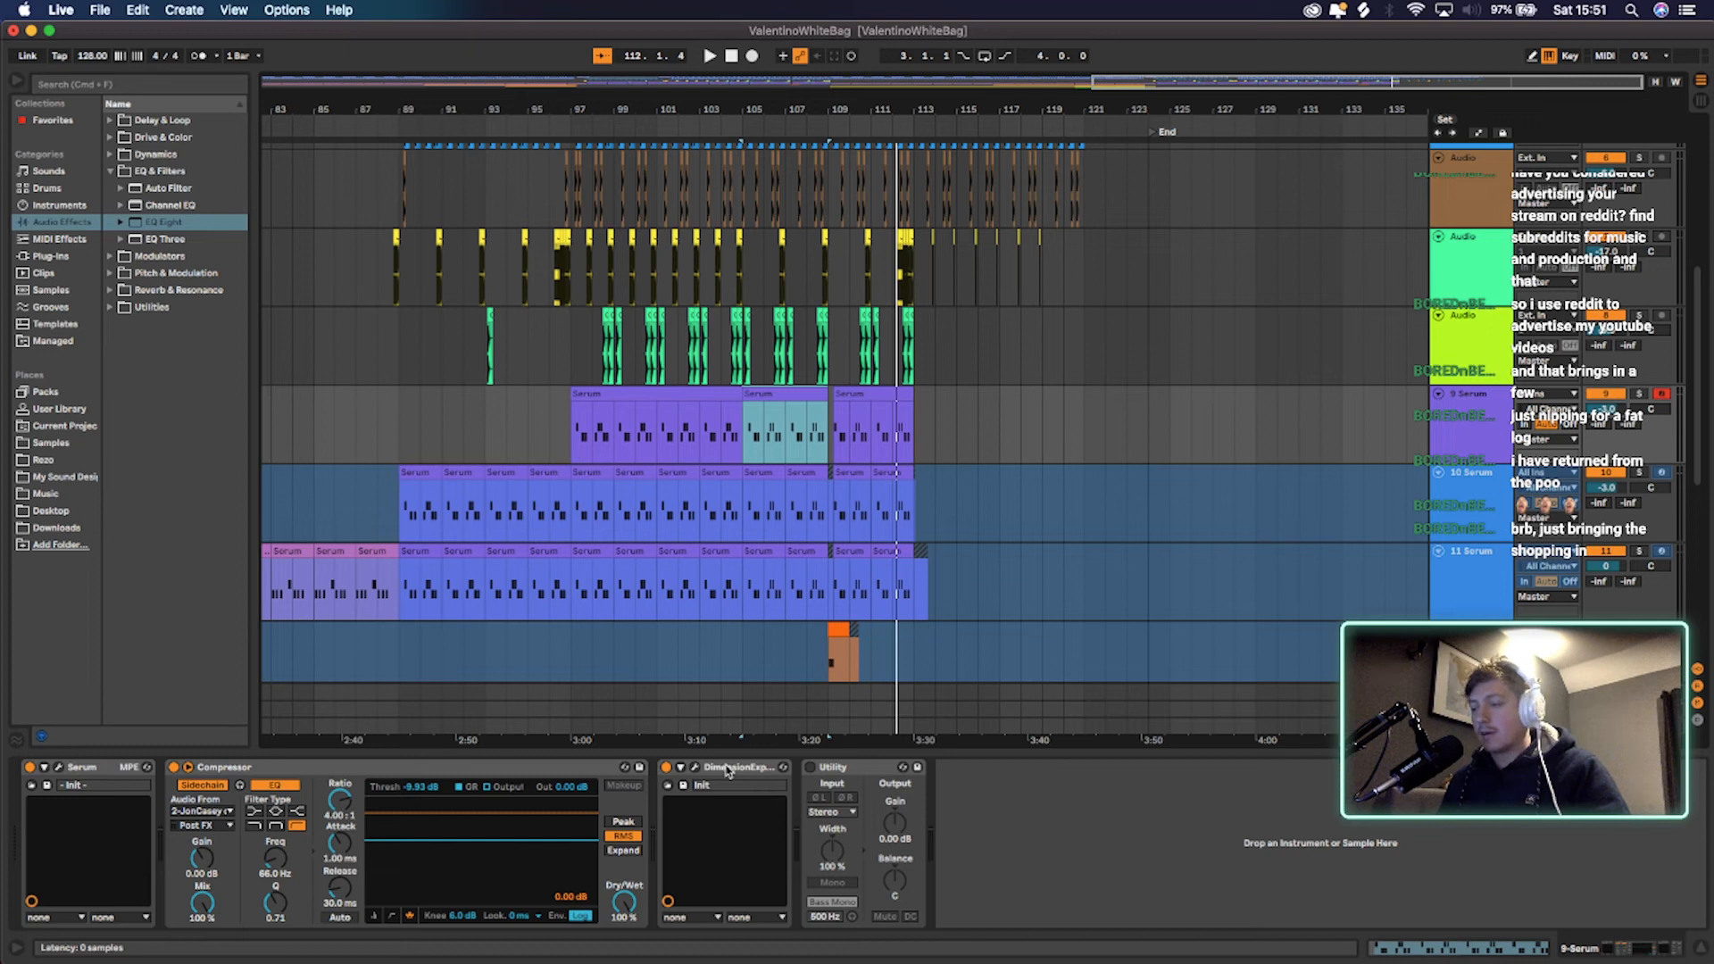
left_click(677, 766)
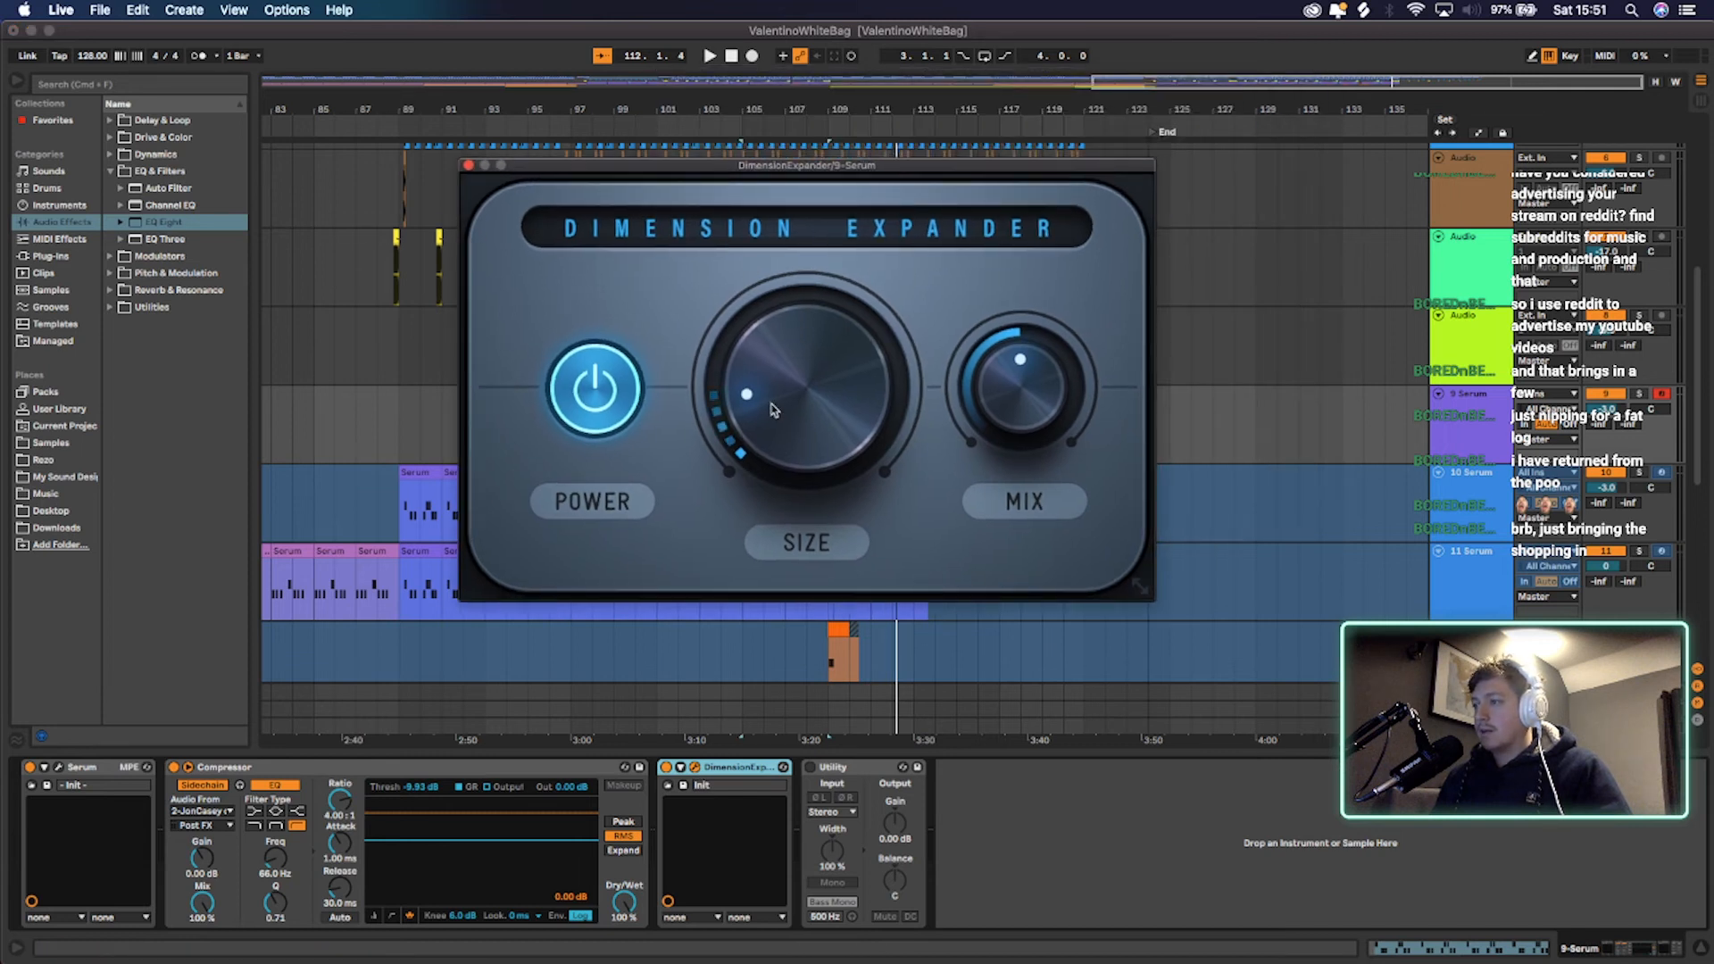
mouse_move(752, 395)
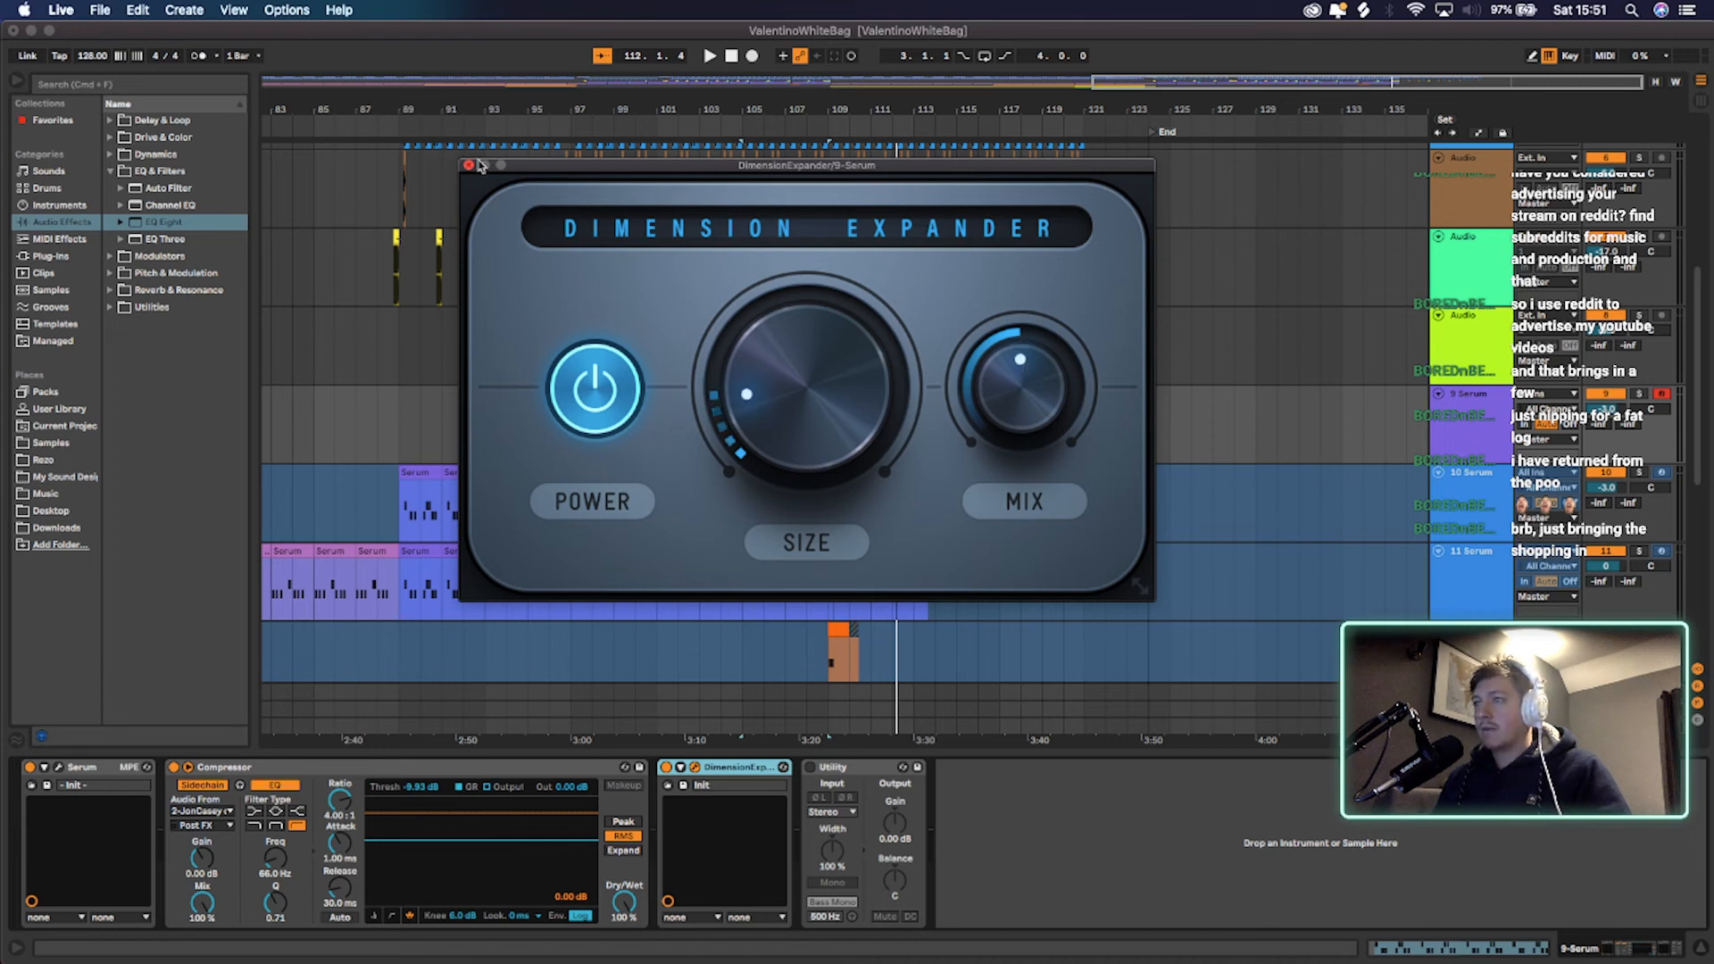
Close Dimension Expander and start arrangement playback to hear the bass.
left_click(469, 166)
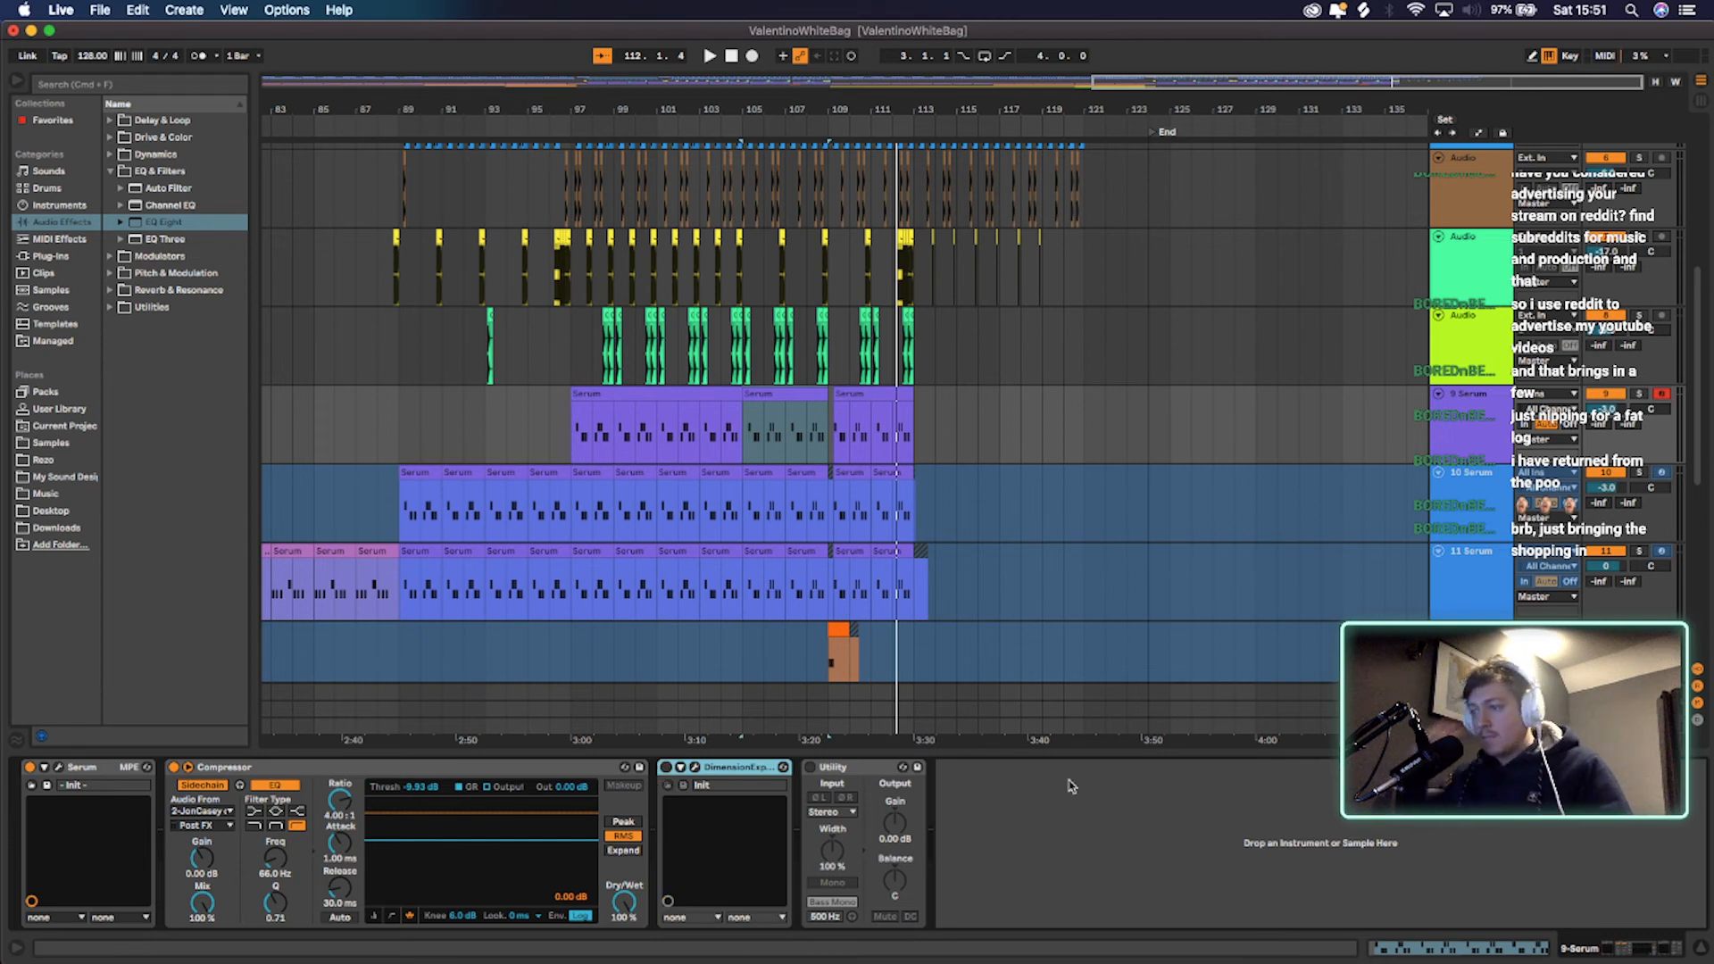
left_click(708, 56)
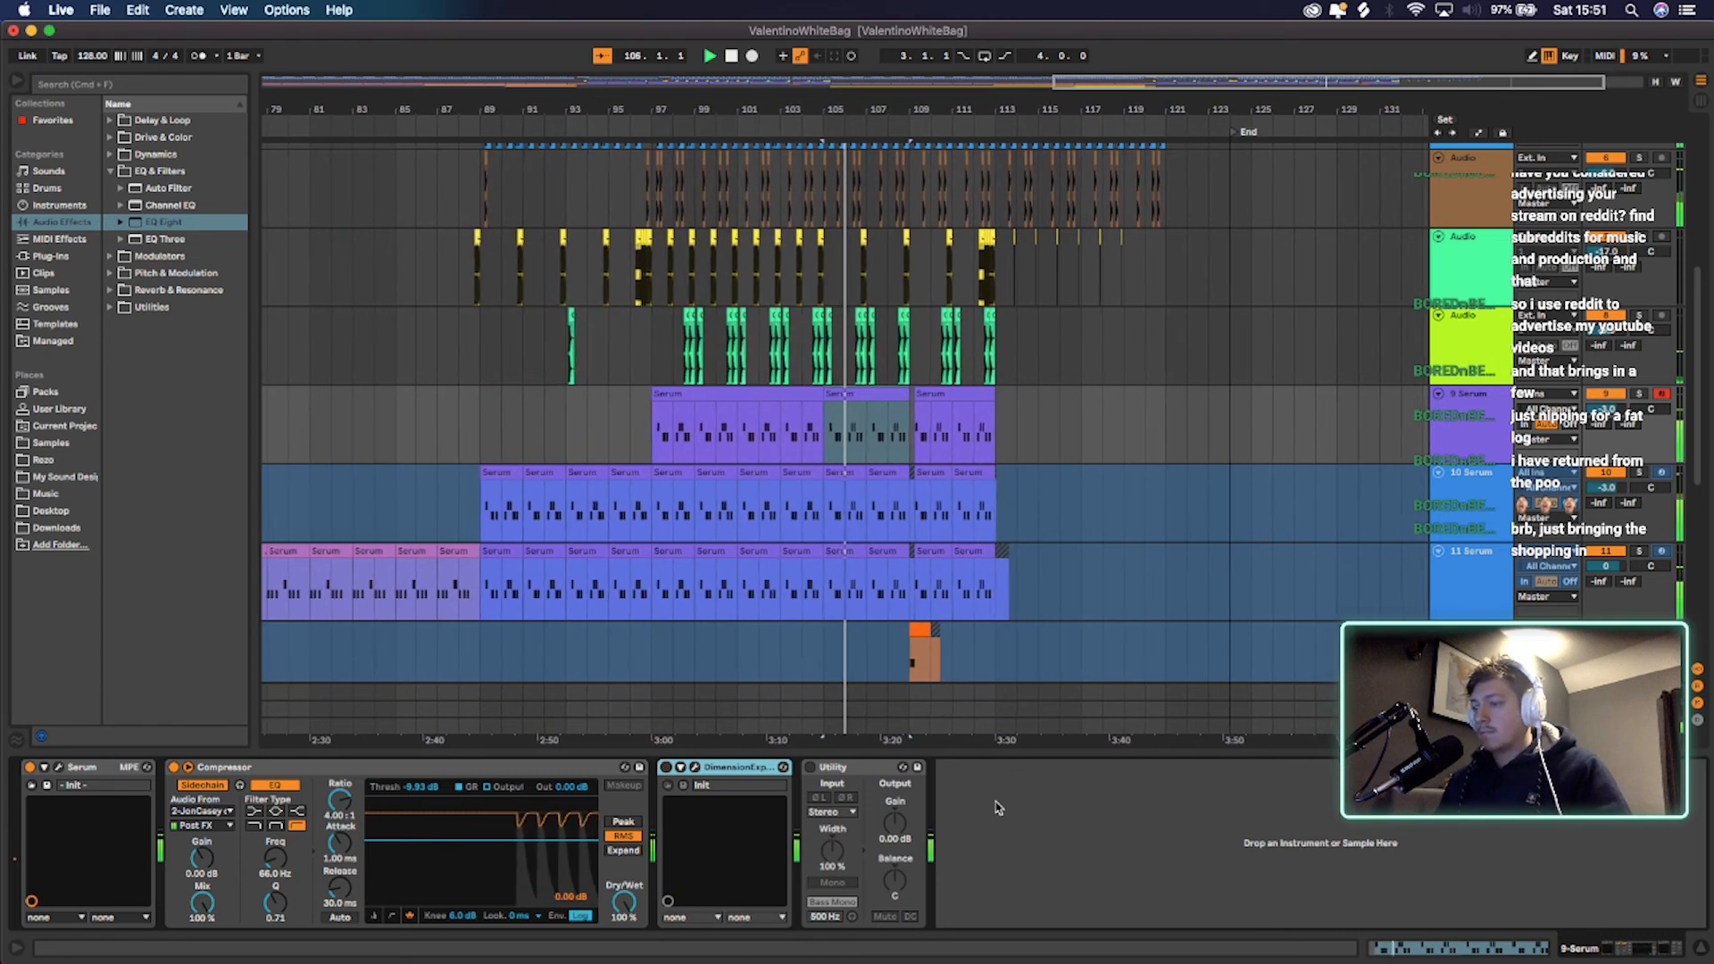